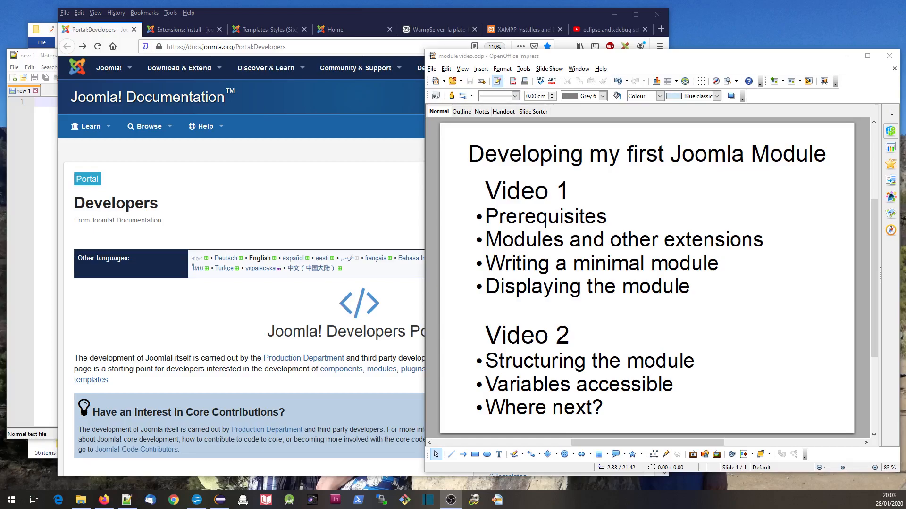
pyautogui.moveTo(236, 321)
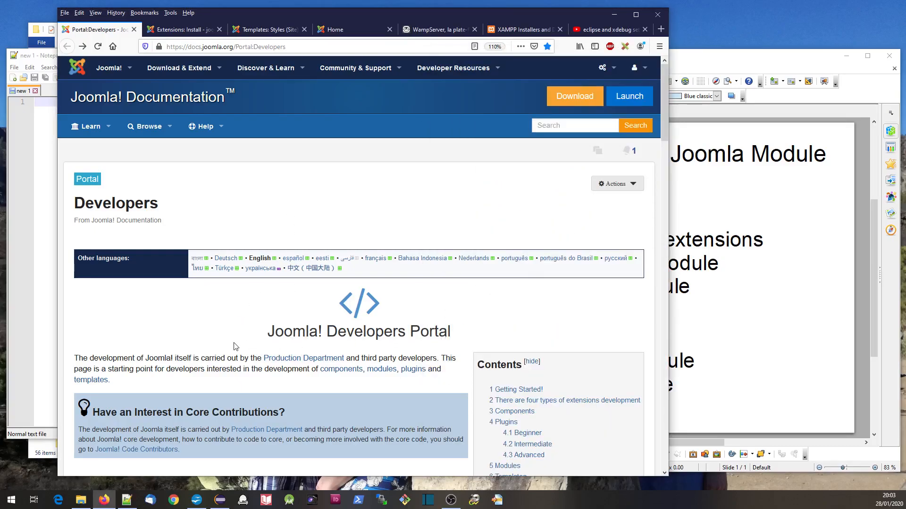
# Scroll the Developers portal page down to its Modules section
pyautogui.scroll(-3)
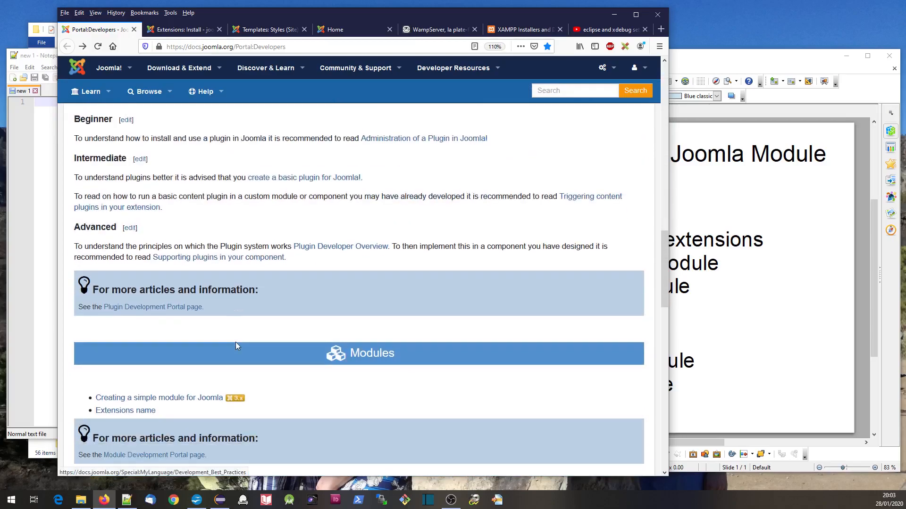
pyautogui.scroll(-3)
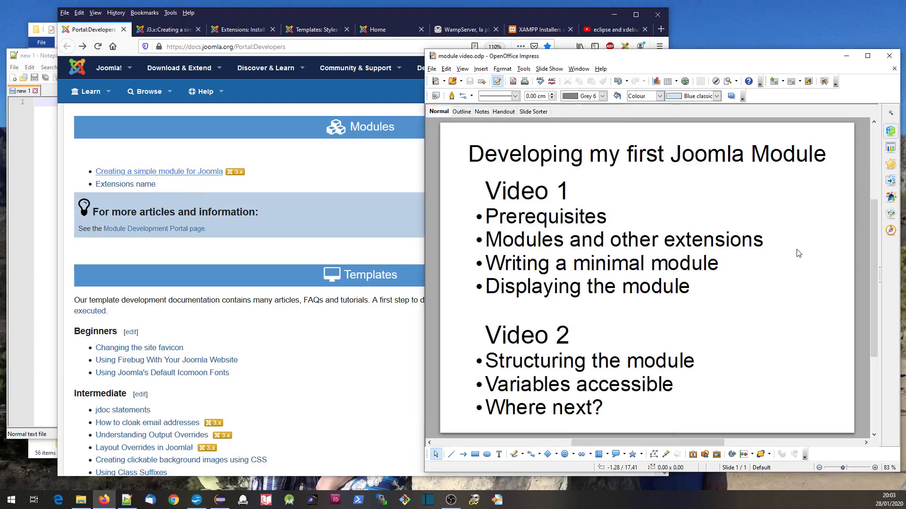
pyautogui.moveTo(563, 209)
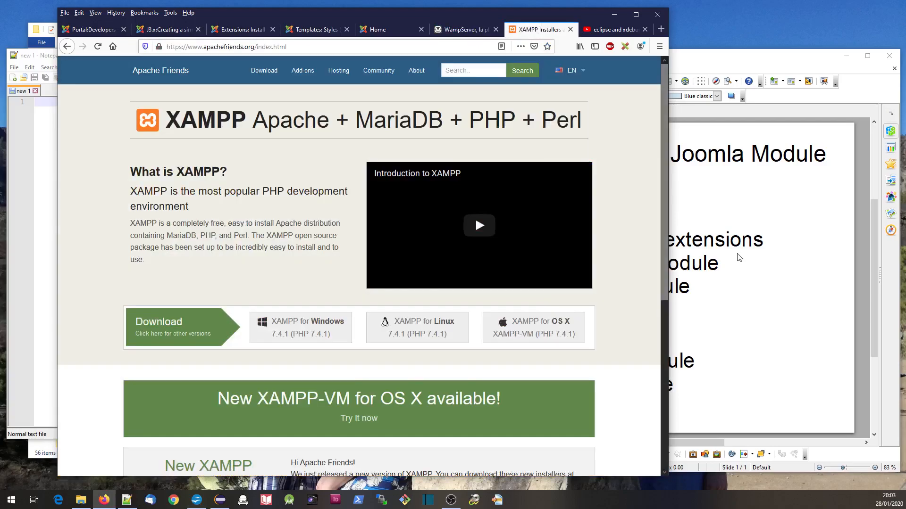
# View the WampServer site, then show the local joomla3-9-14 site home page
pyautogui.click(459, 29)
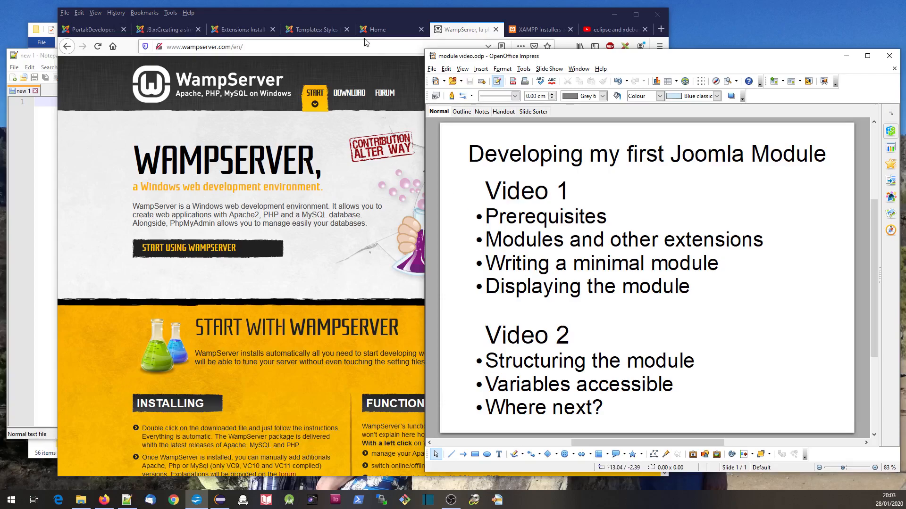
pyautogui.click(380, 29)
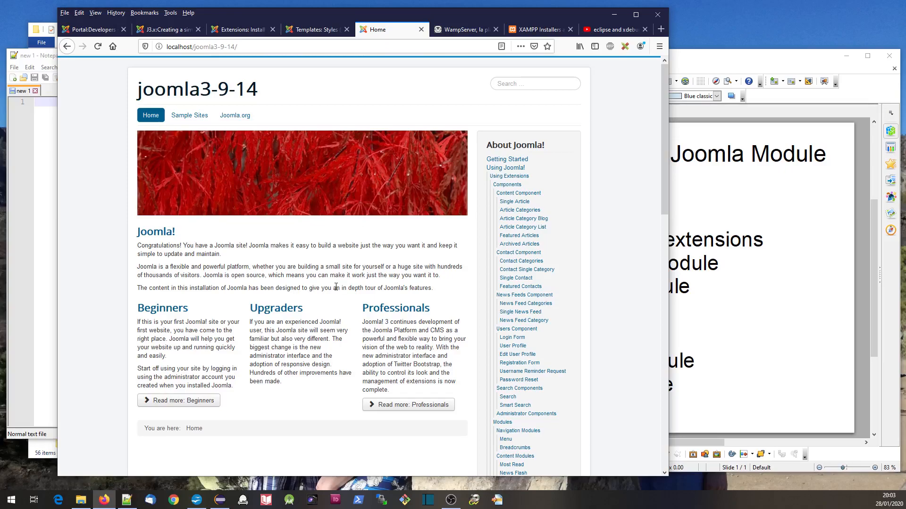
pyautogui.moveTo(204, 98)
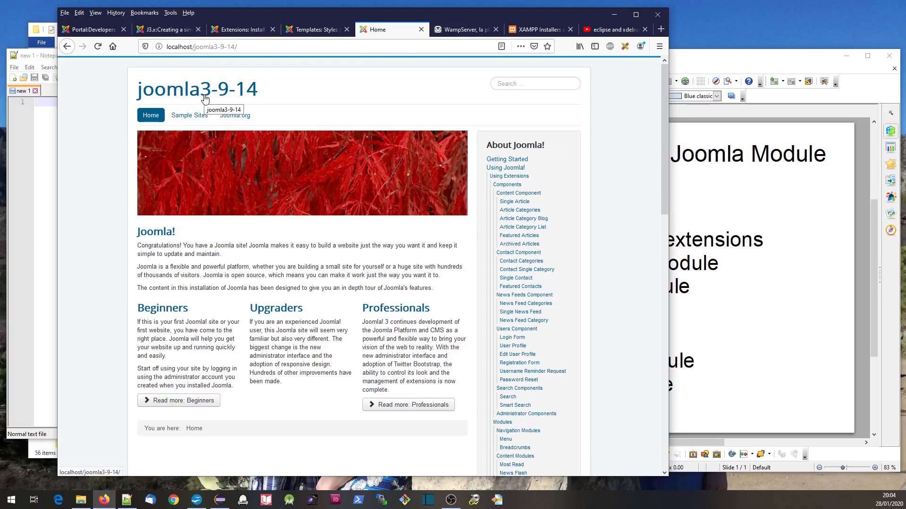
pyautogui.moveTo(338, 348)
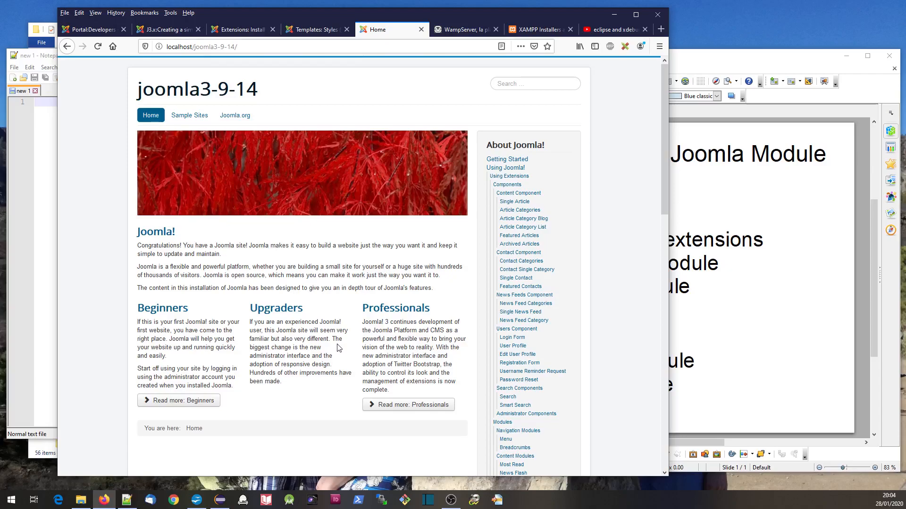
pyautogui.moveTo(295, 170)
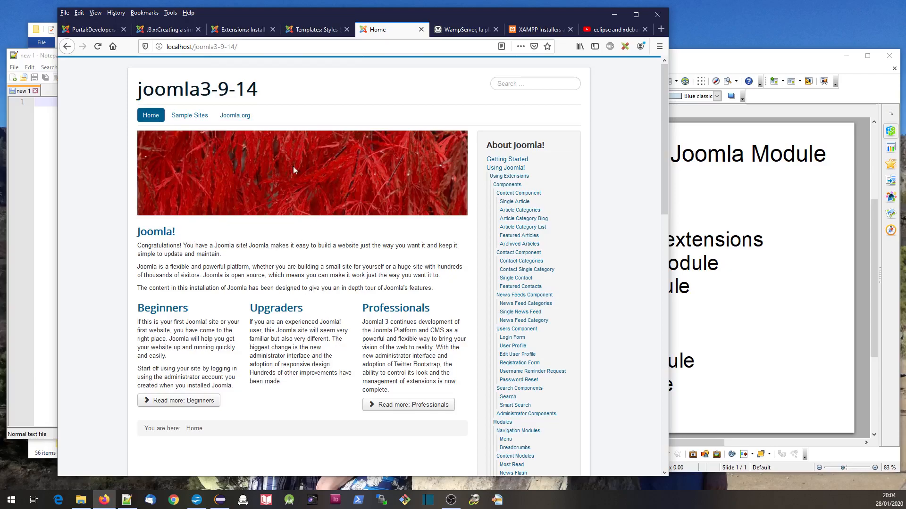
pyautogui.click(92, 29)
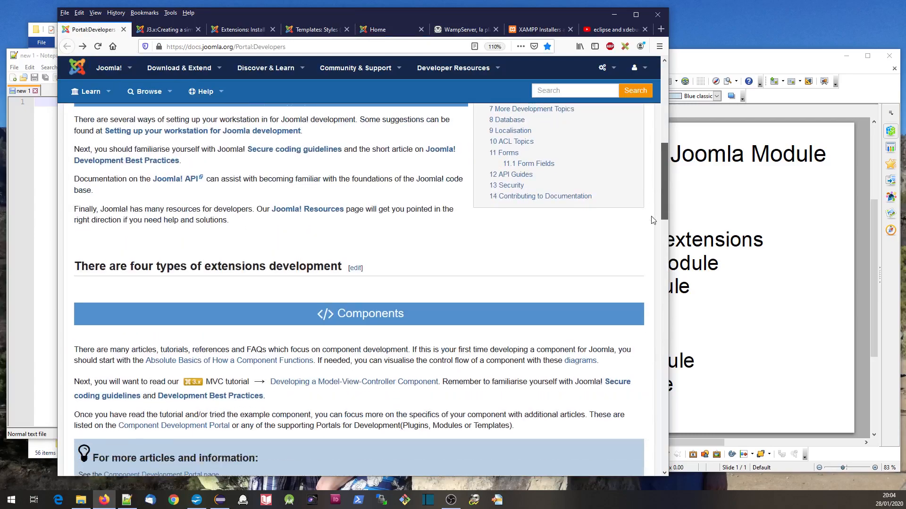
pyautogui.scroll(-3)
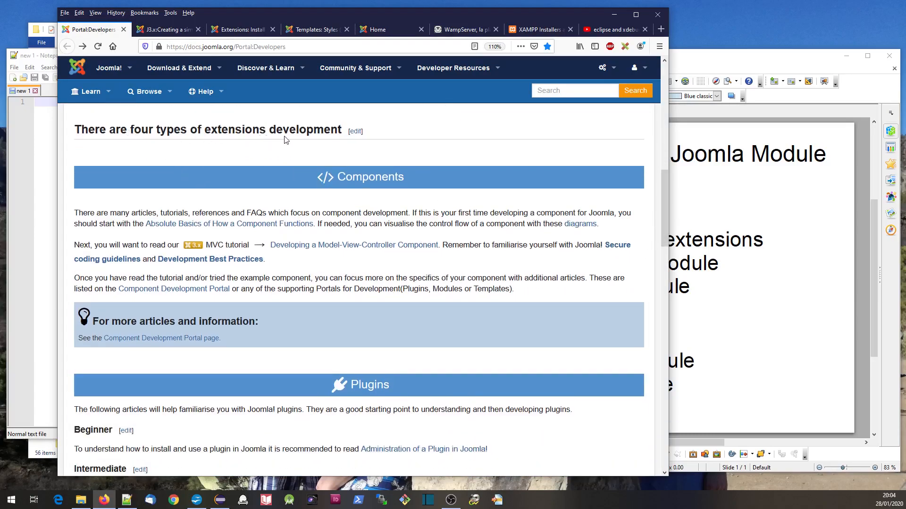
pyautogui.click(355, 68)
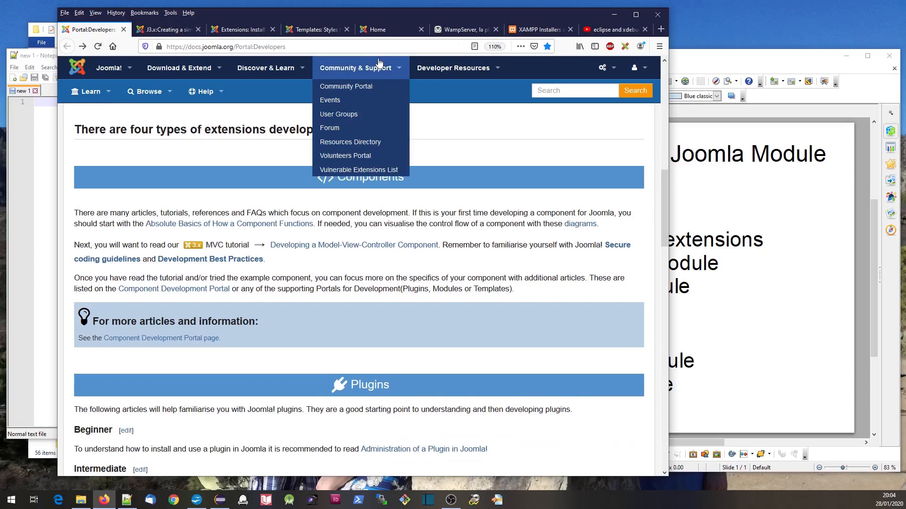
pyautogui.click(376, 29)
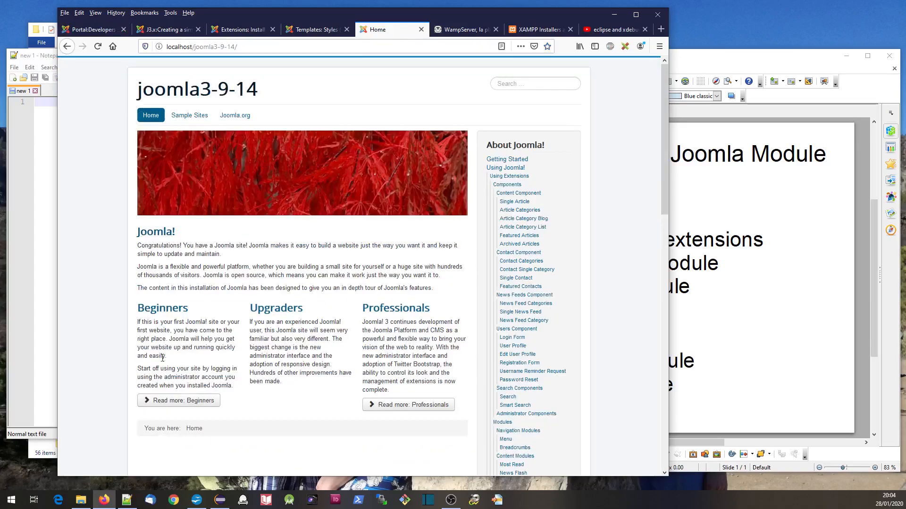
pyautogui.moveTo(408, 405)
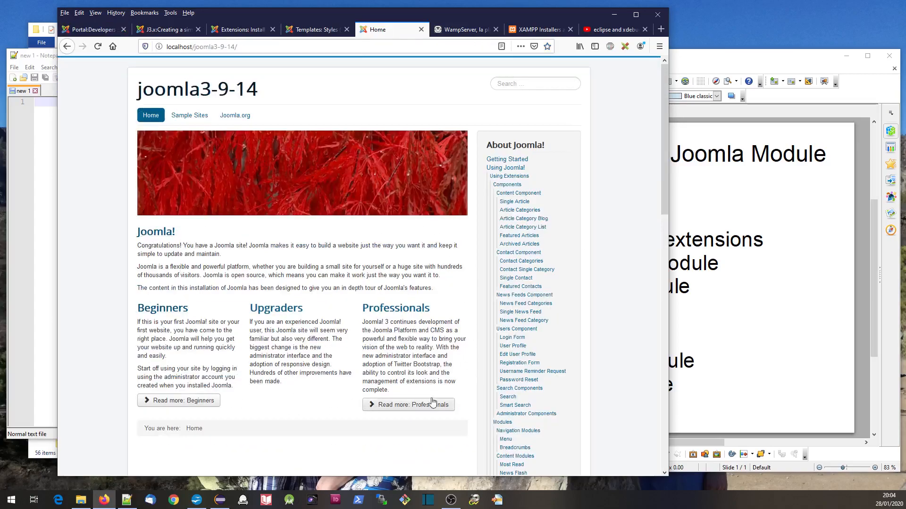
pyautogui.moveTo(202, 212)
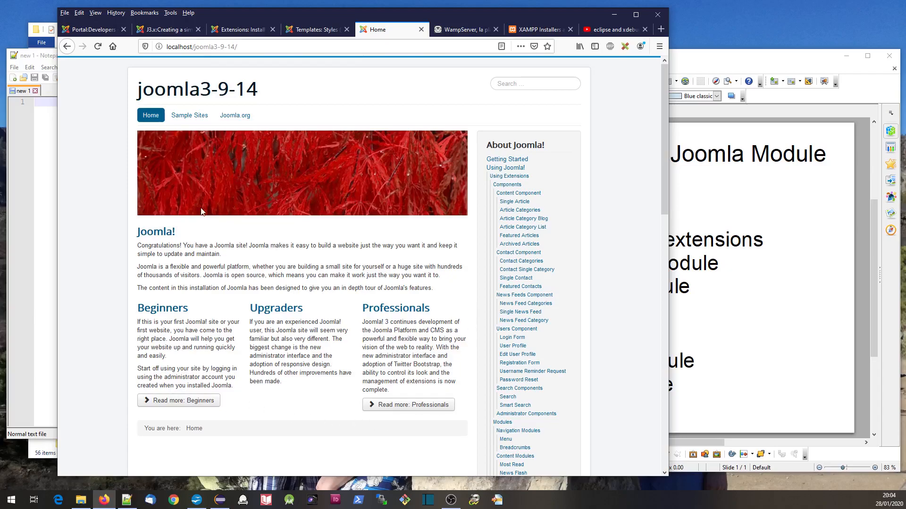
pyautogui.moveTo(243, 195)
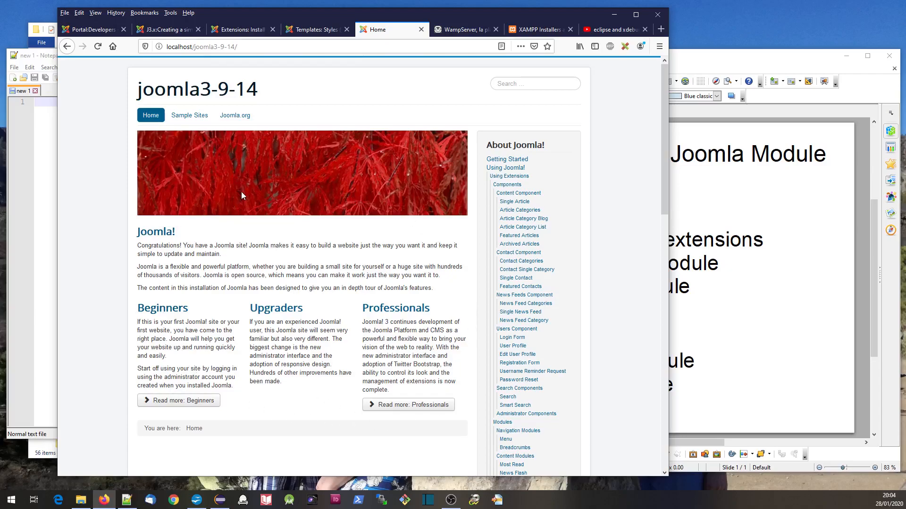
pyautogui.moveTo(474, 382)
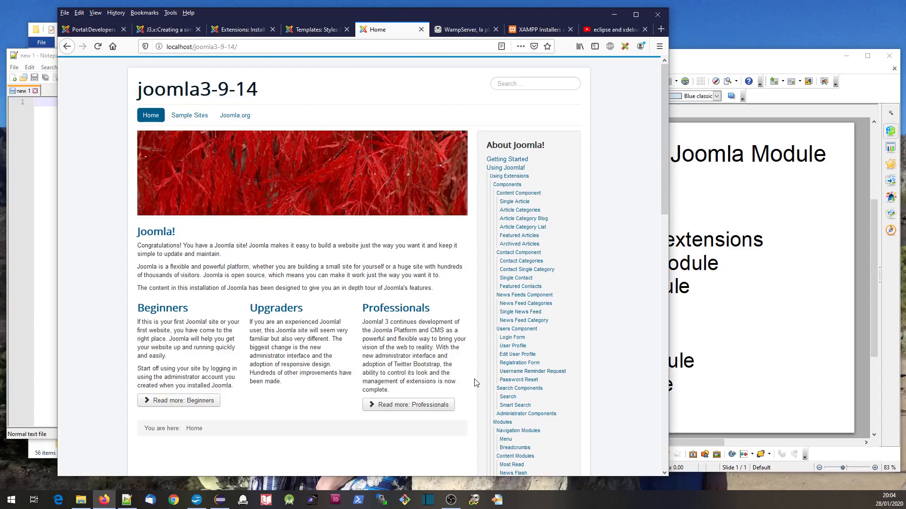
pyautogui.moveTo(141, 79)
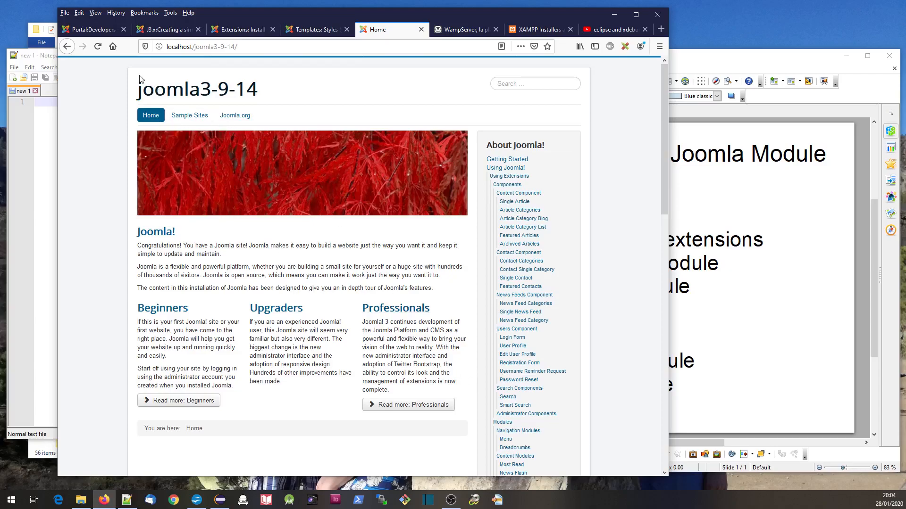
# Scroll the local site's home page down to the Login Form sidebar module, then return to the Developers portal Modules section
pyautogui.click(92, 29)
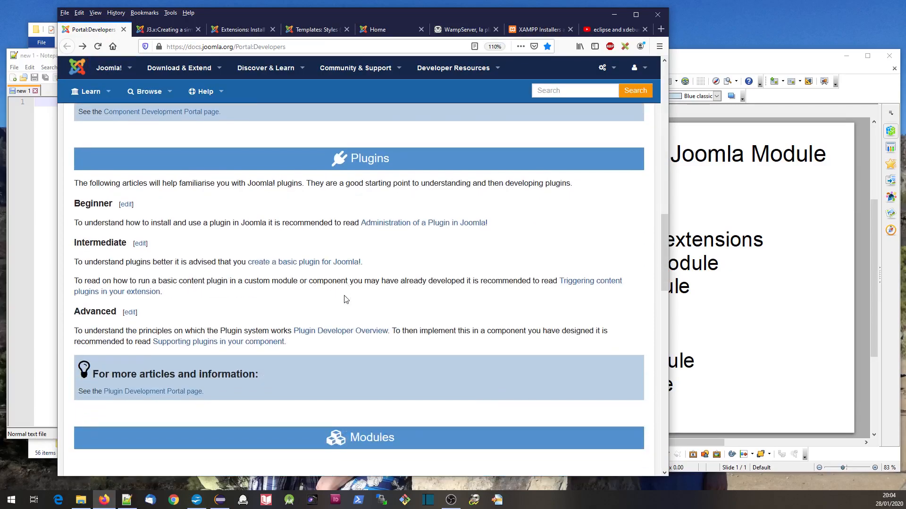
pyautogui.scroll(-3)
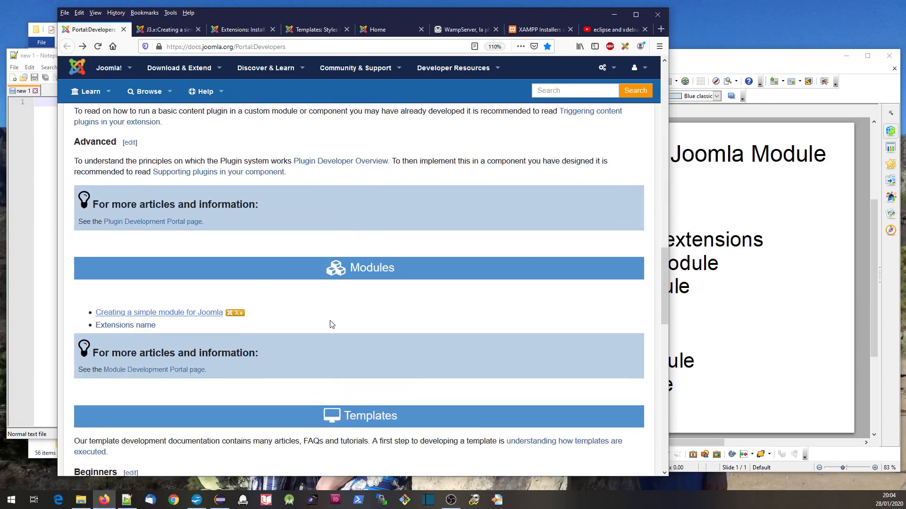
pyautogui.click(381, 29)
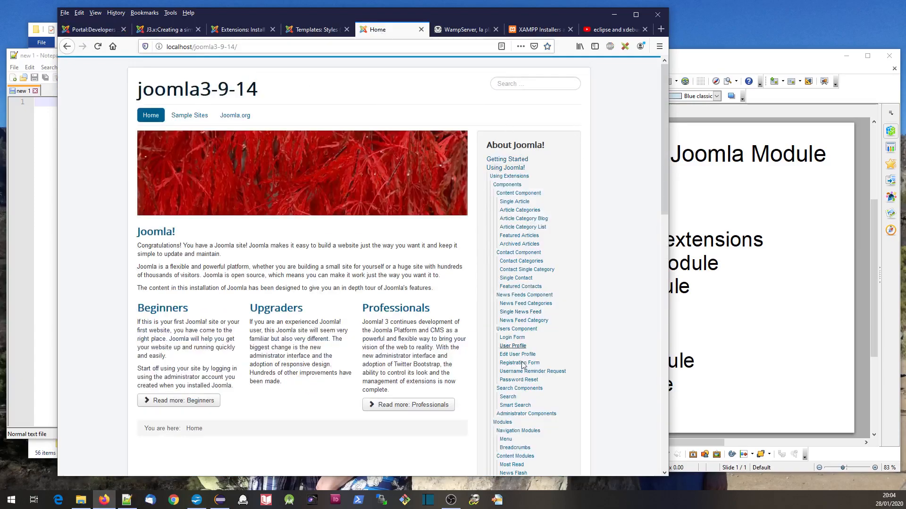
pyautogui.scroll(-3)
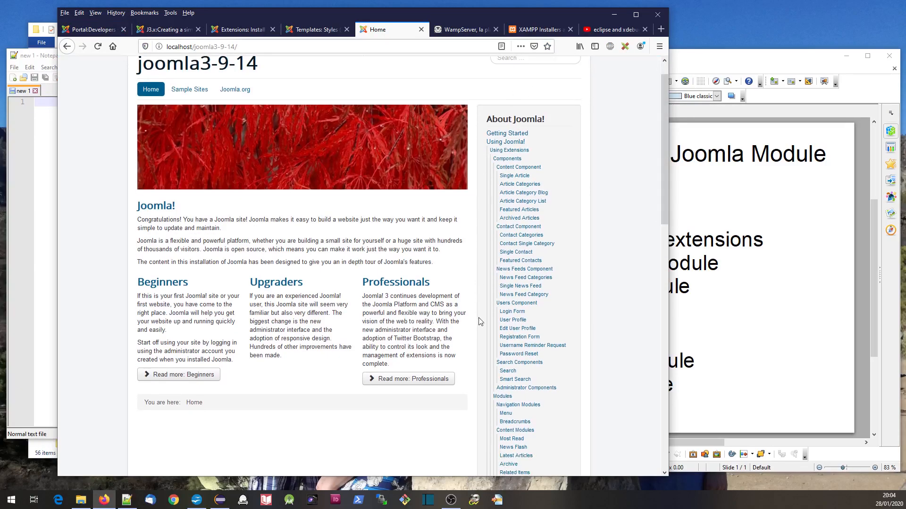
pyautogui.scroll(-3)
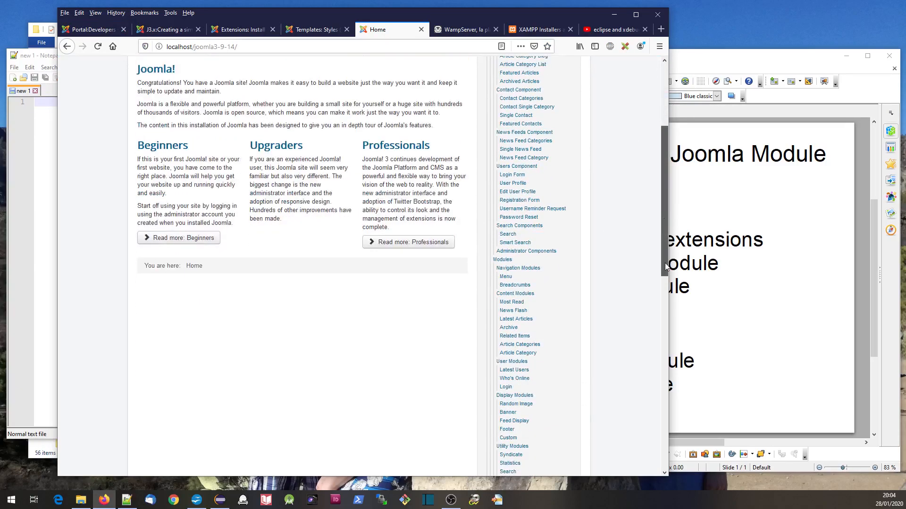
pyautogui.scroll(-3)
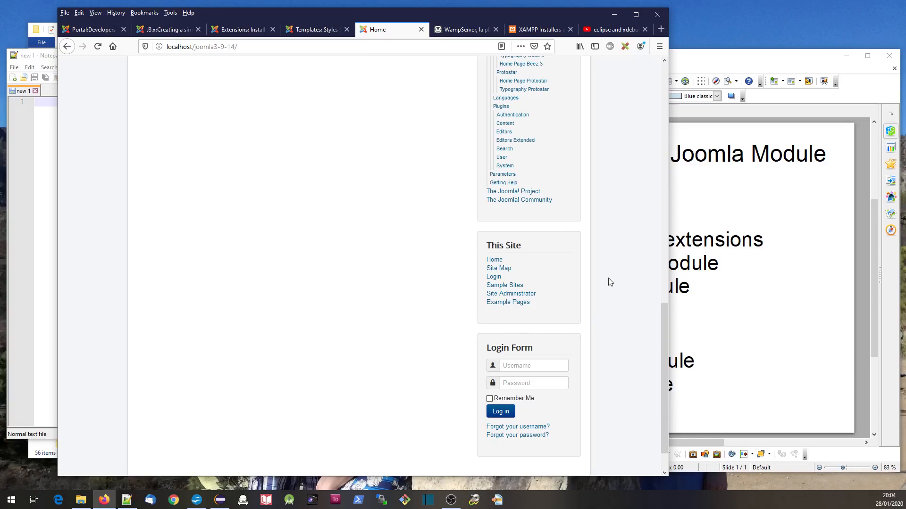
pyautogui.moveTo(554, 330)
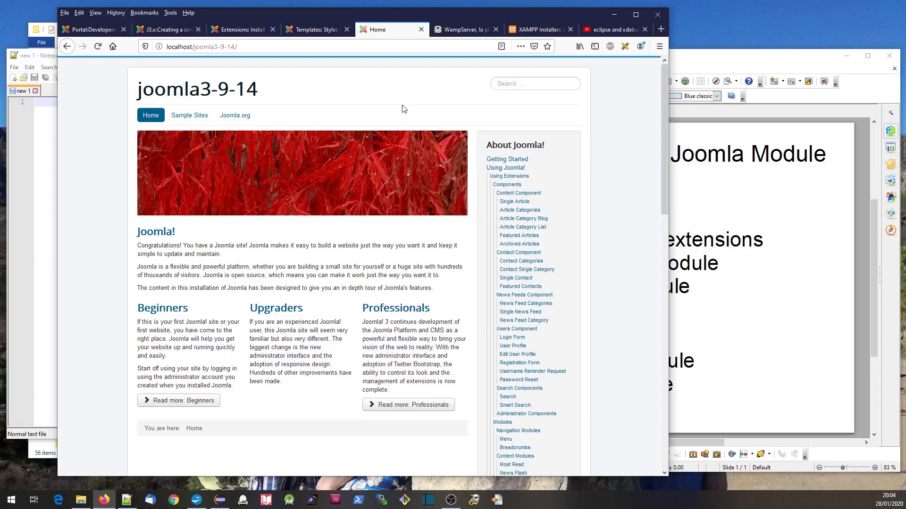
pyautogui.moveTo(488, 346)
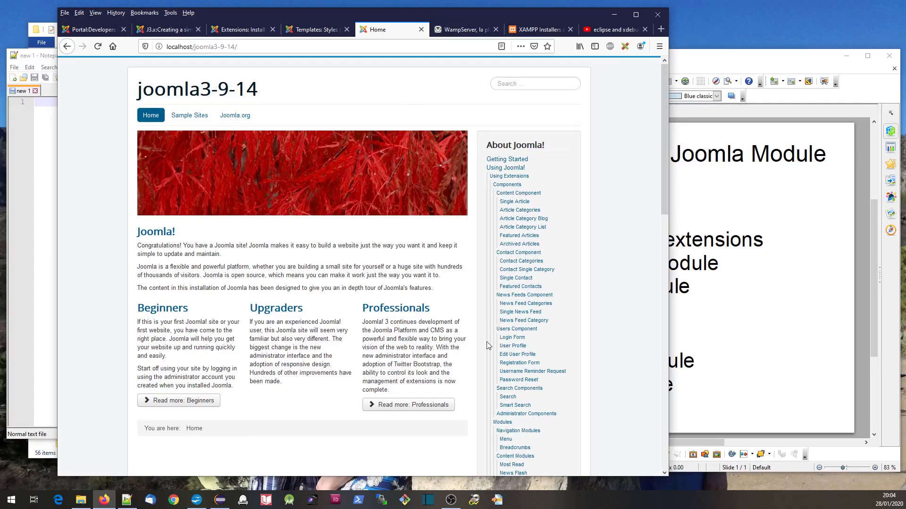
pyautogui.moveTo(415, 74)
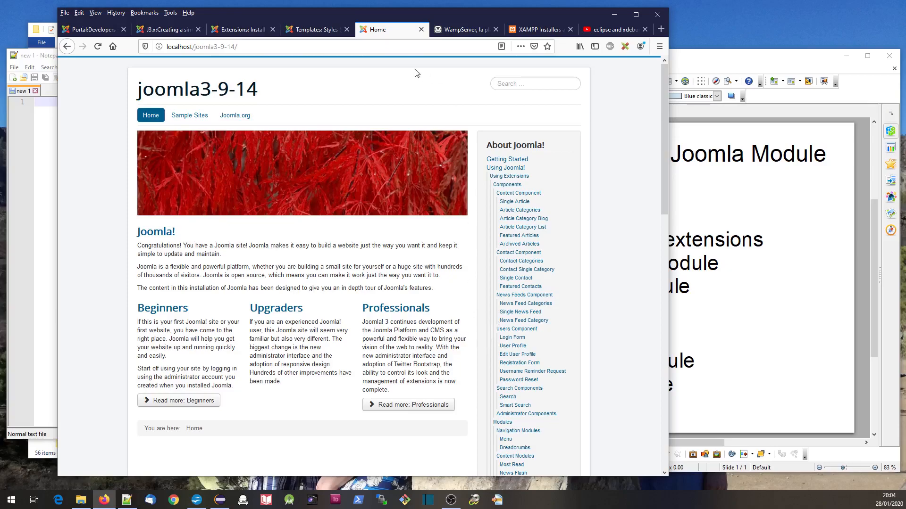
pyautogui.click(93, 29)
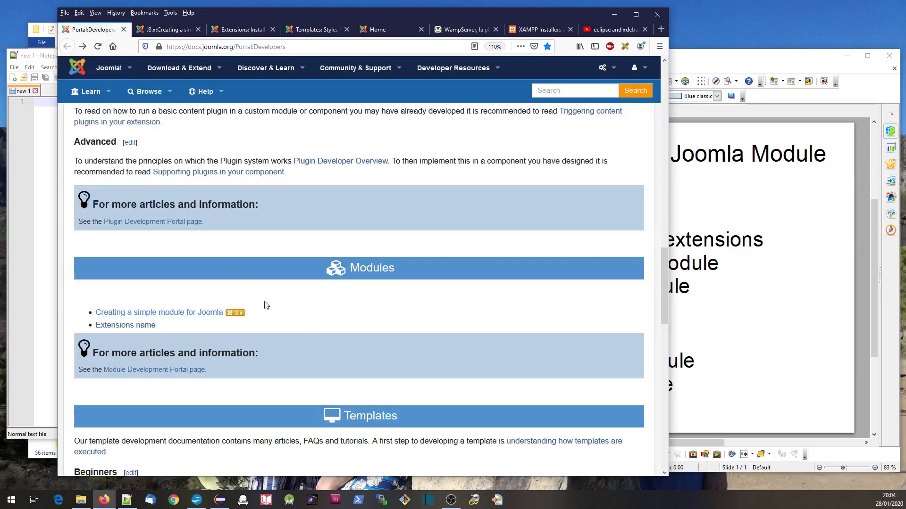
# Return to the local joomla3-9-14 site home page with its About Joomla! sidebar menu
pyautogui.click(354, 68)
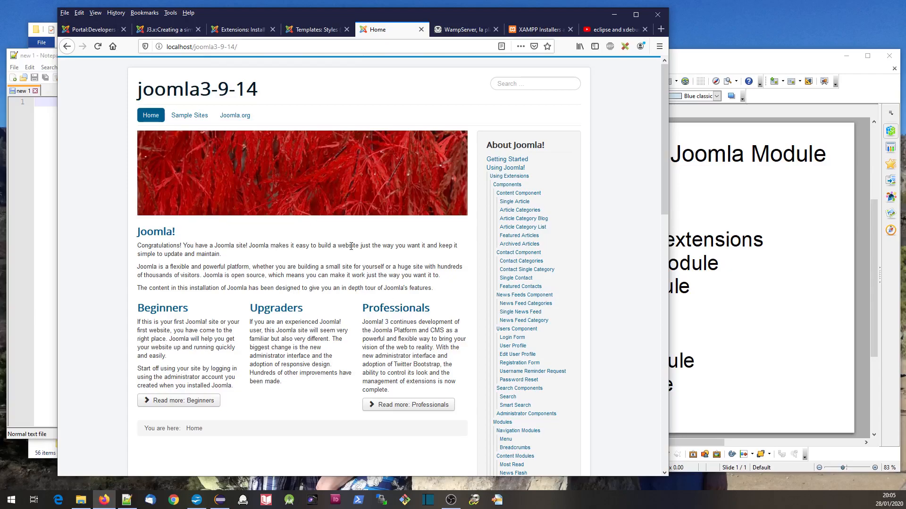
pyautogui.moveTo(275, 308)
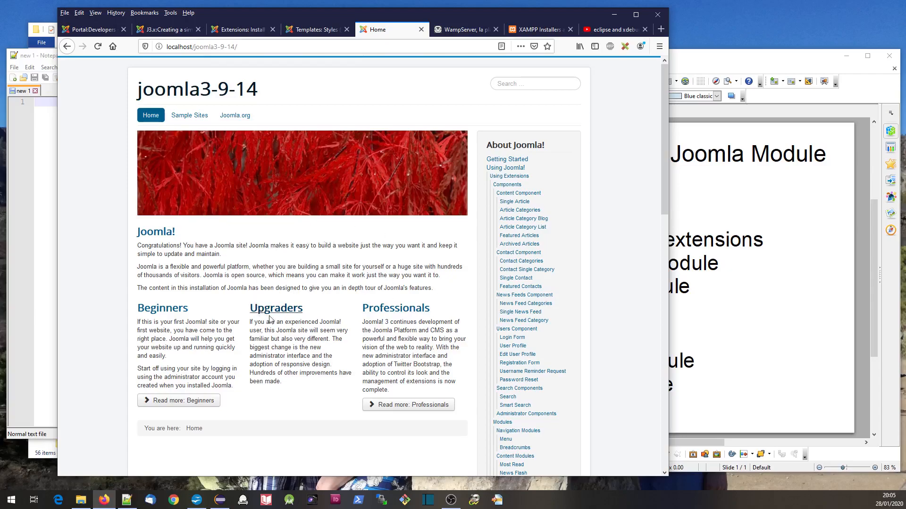
pyautogui.moveTo(276, 307)
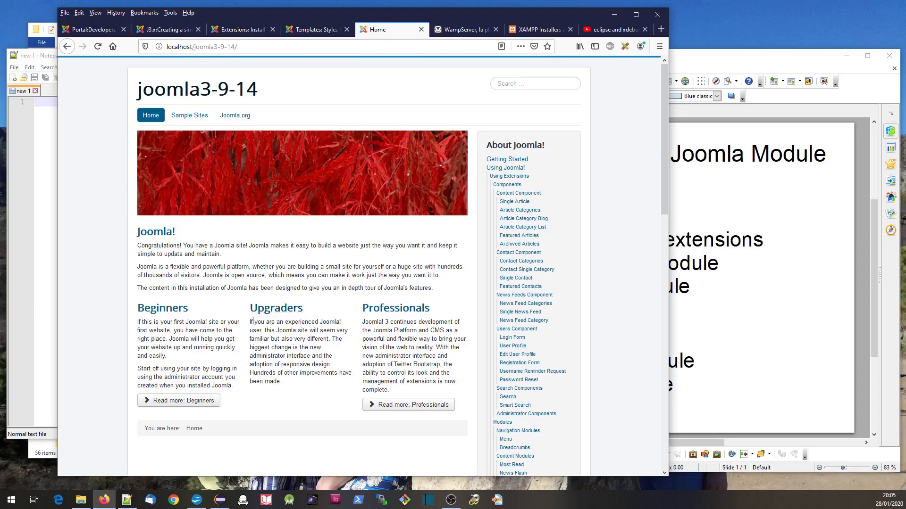
pyautogui.moveTo(391, 364)
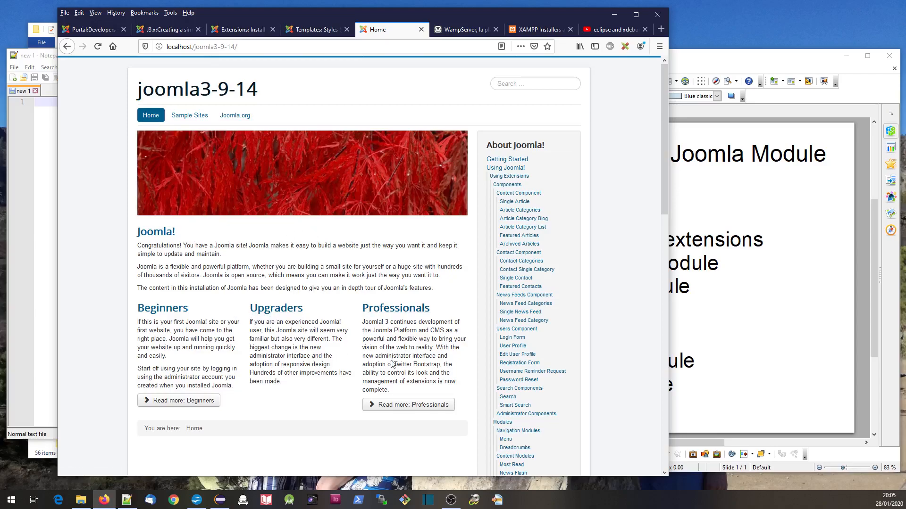
pyautogui.moveTo(439, 313)
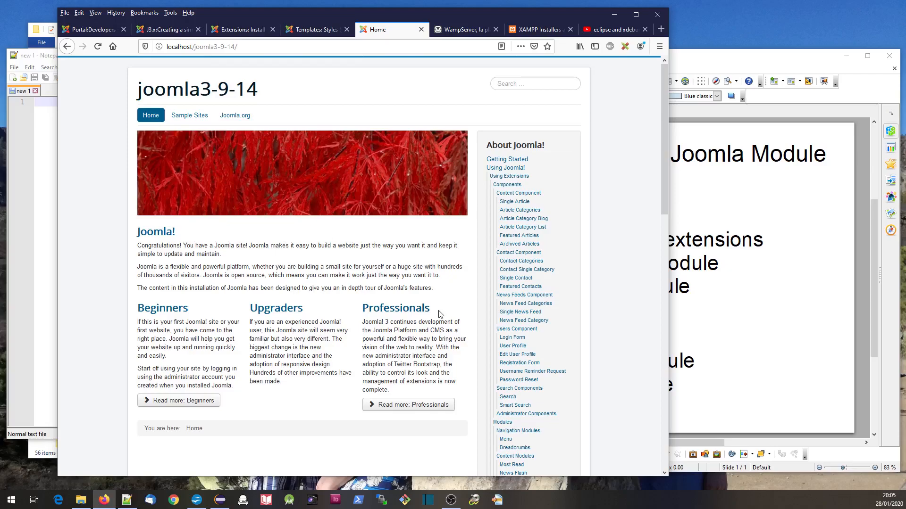
pyautogui.moveTo(408, 264)
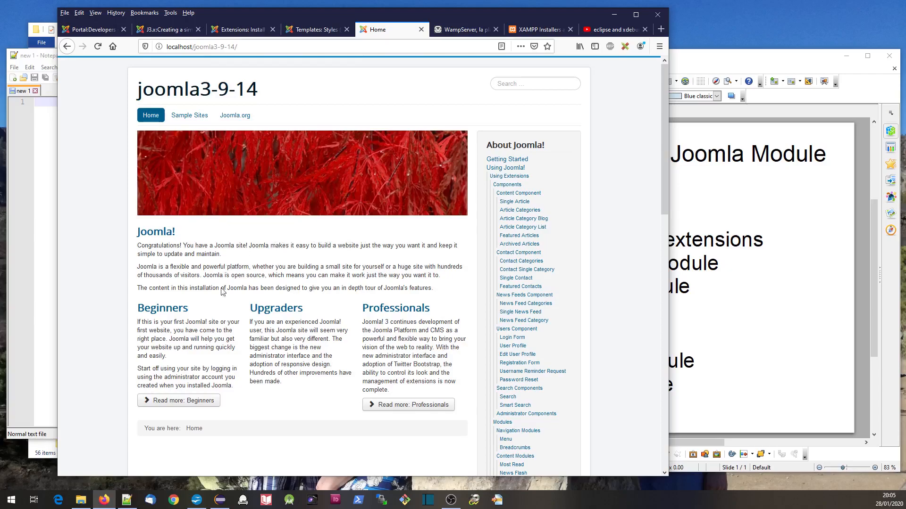
pyautogui.moveTo(327, 261)
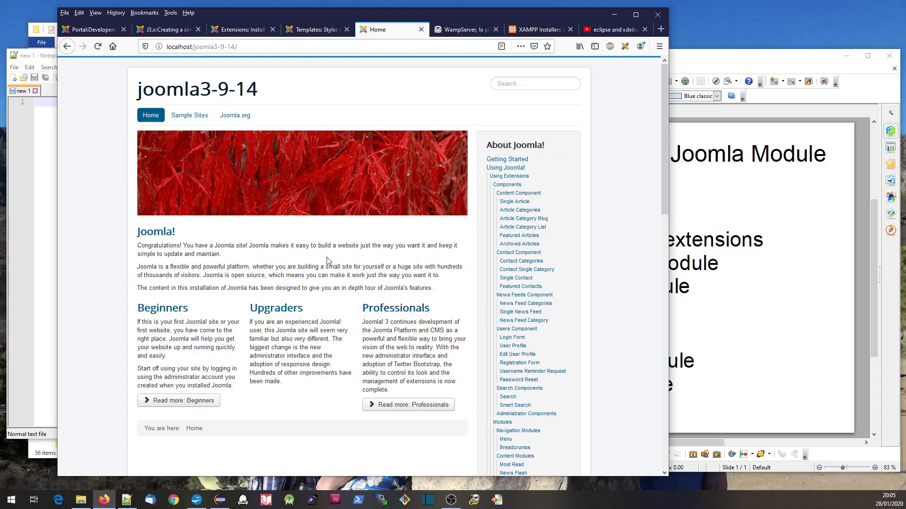
pyautogui.moveTo(293, 348)
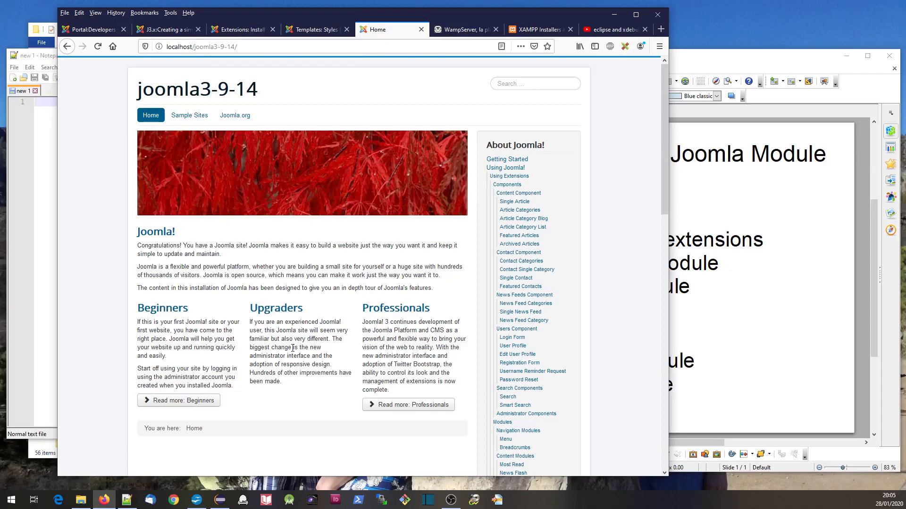
pyautogui.moveTo(291, 332)
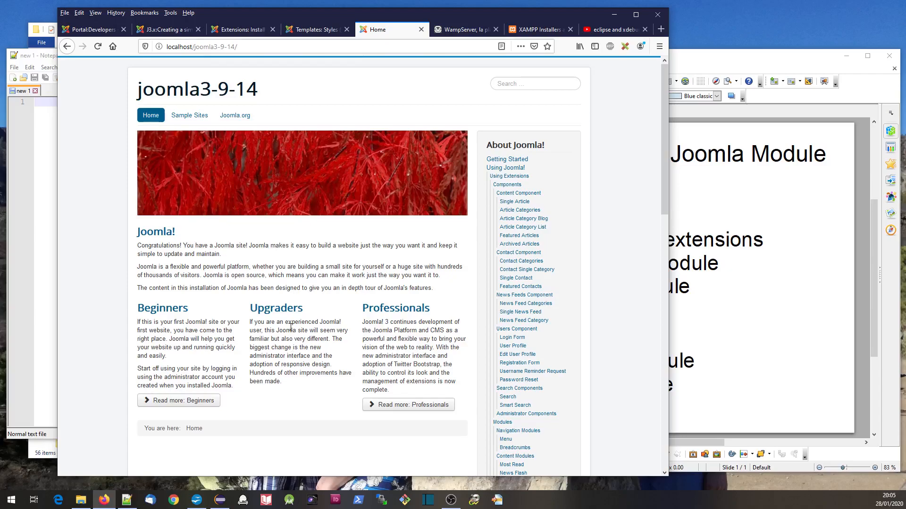
pyautogui.moveTo(363, 263)
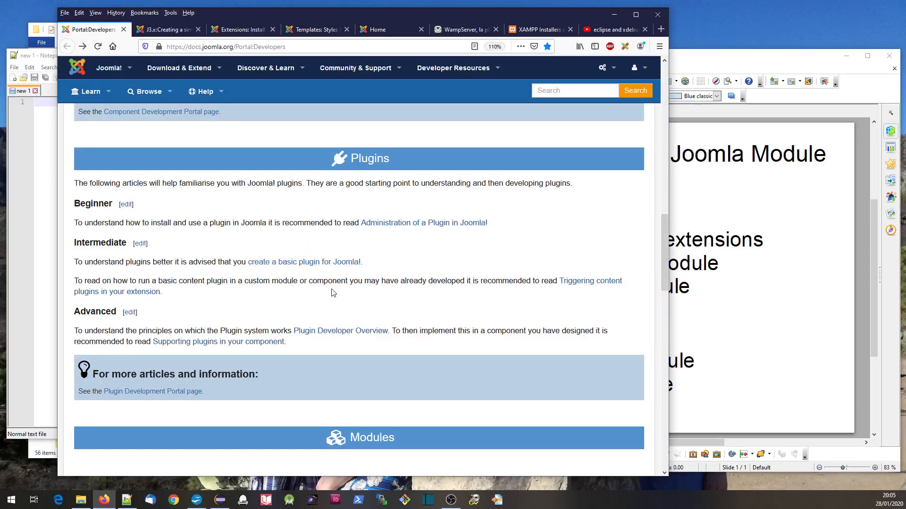
# Glance at the site's home page, then return to the developer documentation portal's Modules section
pyautogui.scroll(-3)
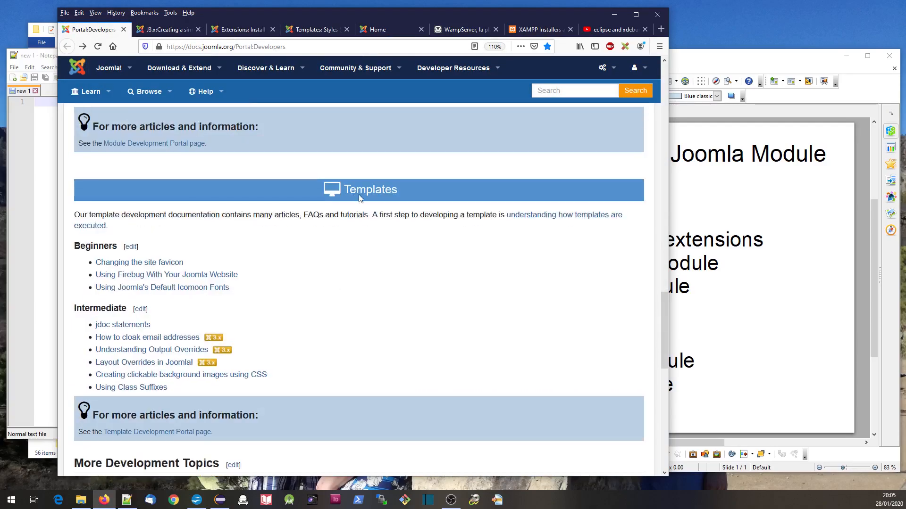
pyautogui.click(376, 30)
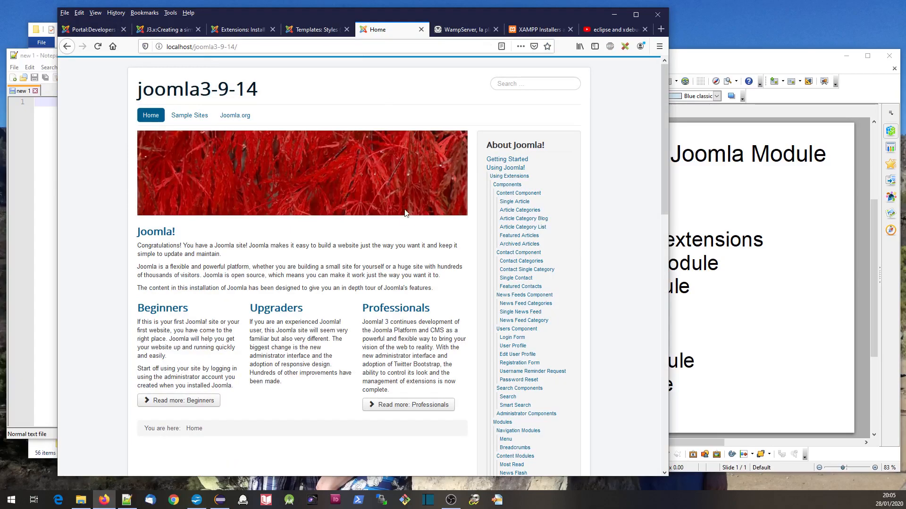
pyautogui.moveTo(289, 150)
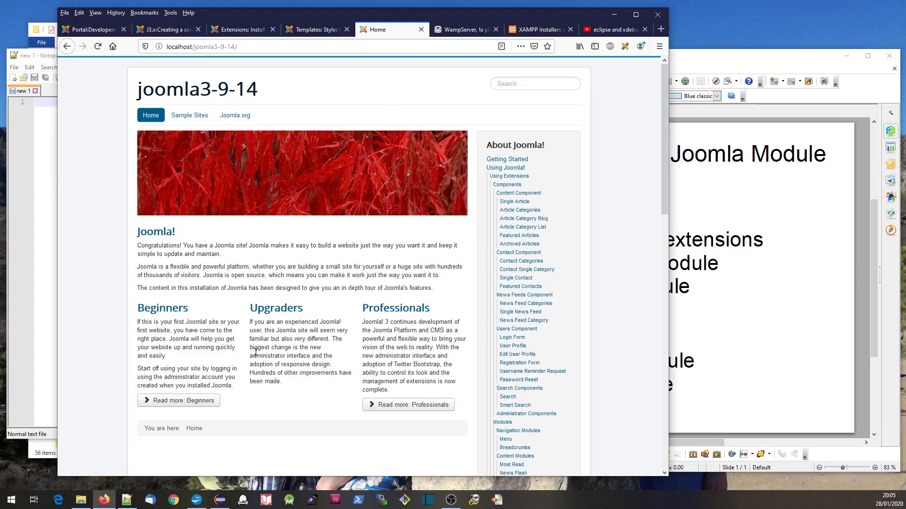
pyautogui.moveTo(568, 264)
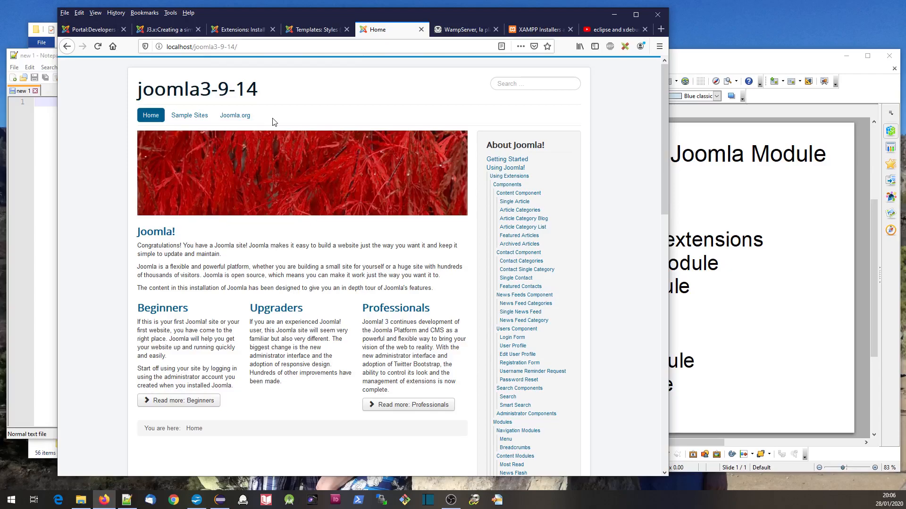
pyautogui.click(90, 30)
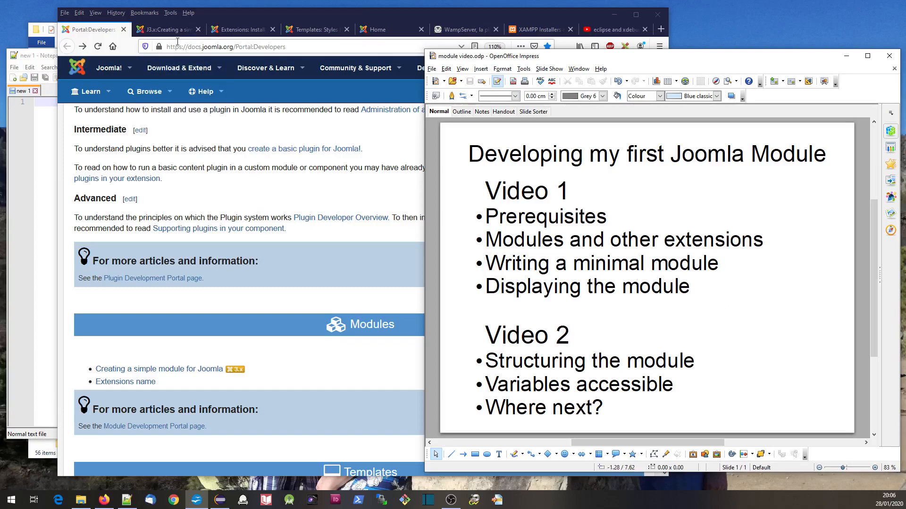
# From the Creating a simple module introduction, move on to the Developing a Basic Module article and read down it
pyautogui.click(168, 29)
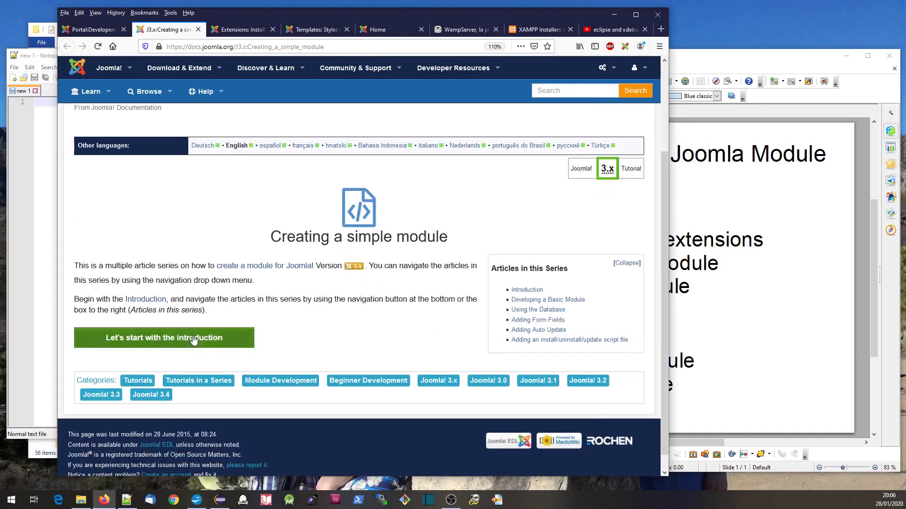
pyautogui.click(163, 338)
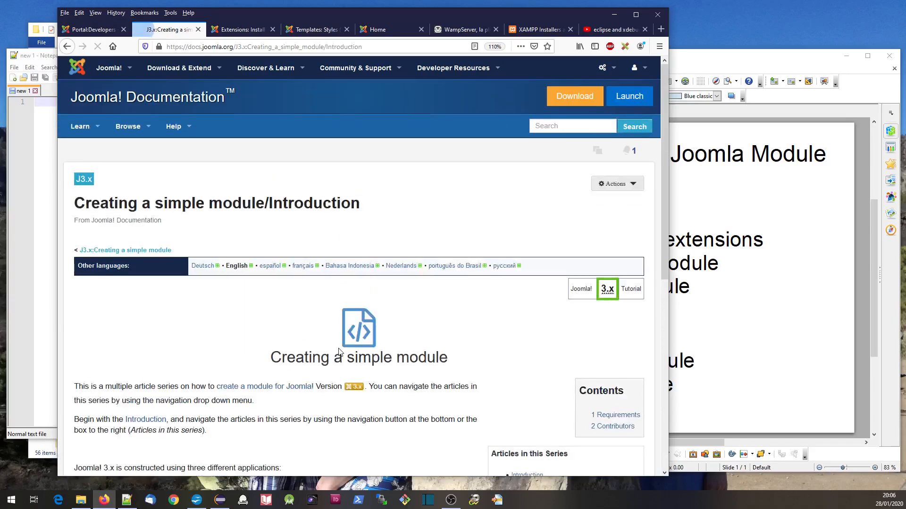
pyautogui.scroll(-3)
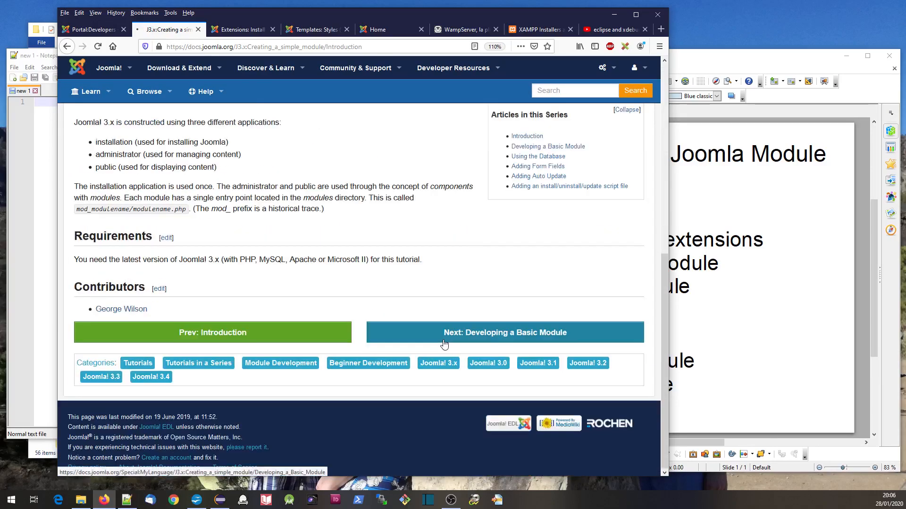
pyautogui.click(503, 332)
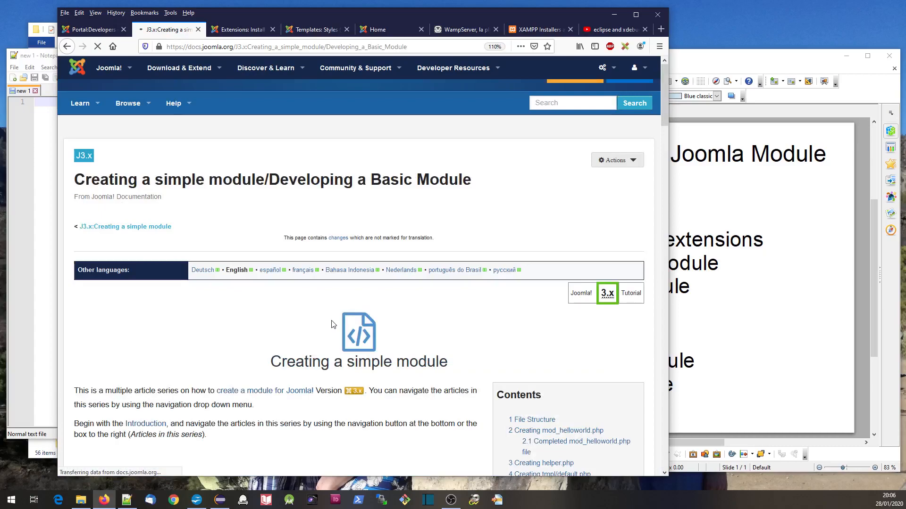
pyautogui.scroll(-3)
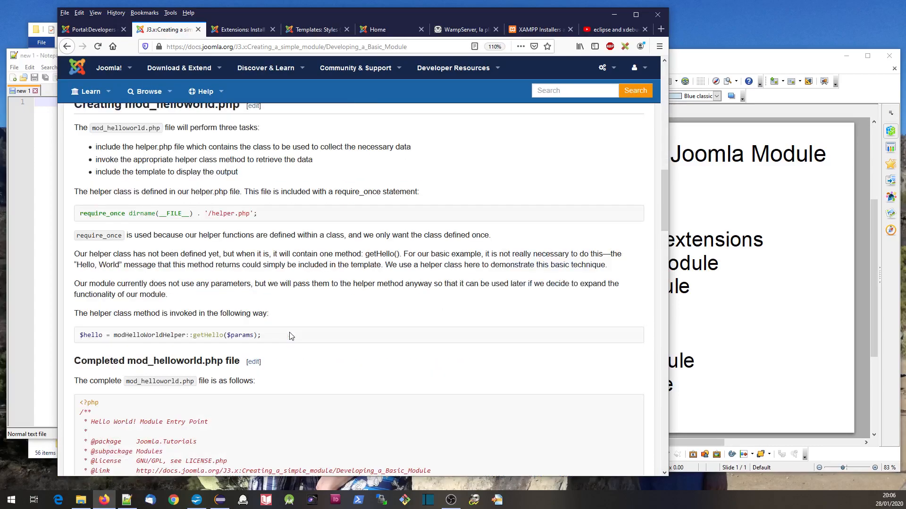
pyautogui.scroll(-3)
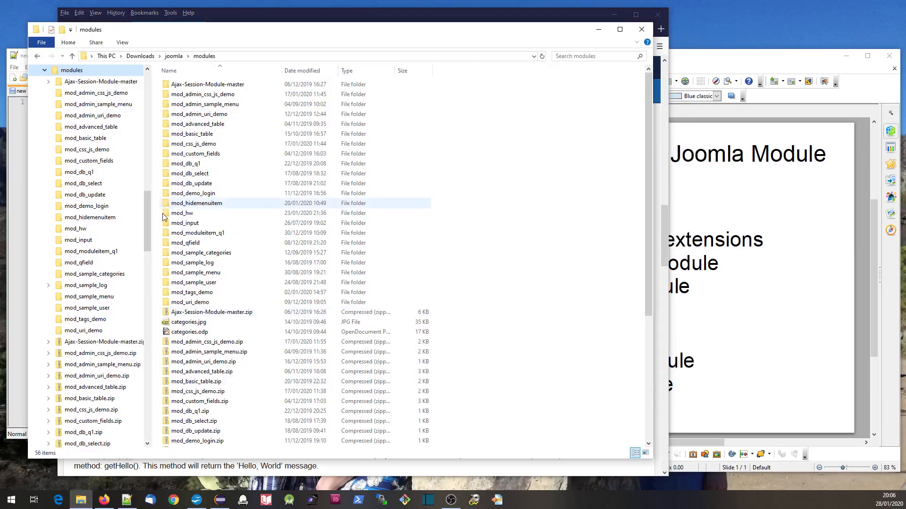
# Create a new folder named mod_helloworld inside Downloads\joomla\modules and go into it
pyautogui.click(71, 70)
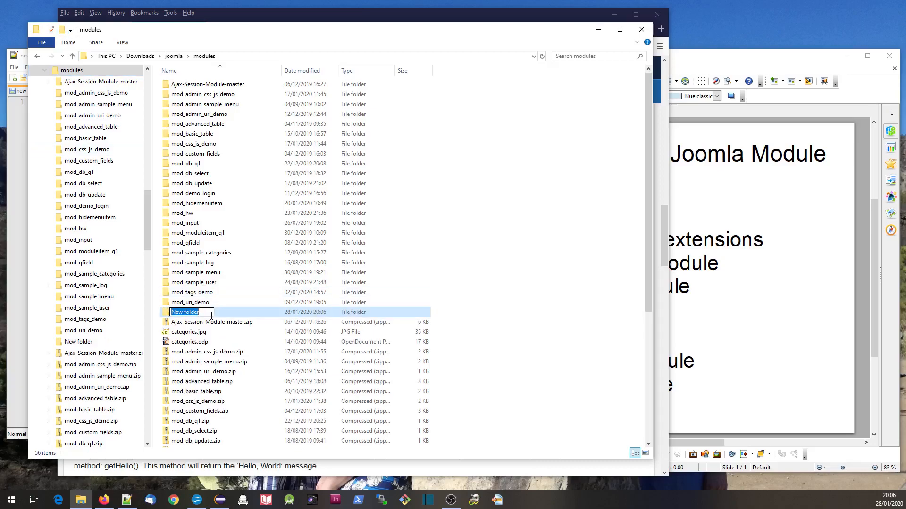
pyautogui.write('m')
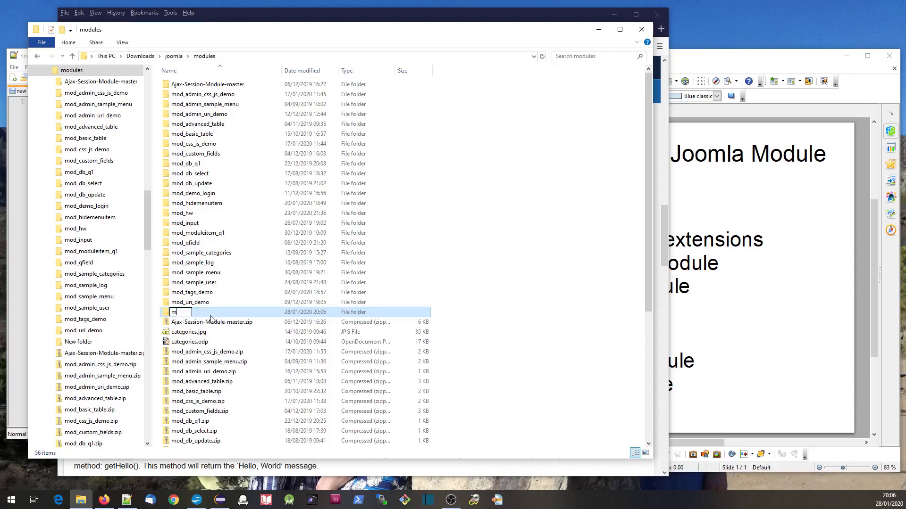
pyautogui.write('od_helloworld')
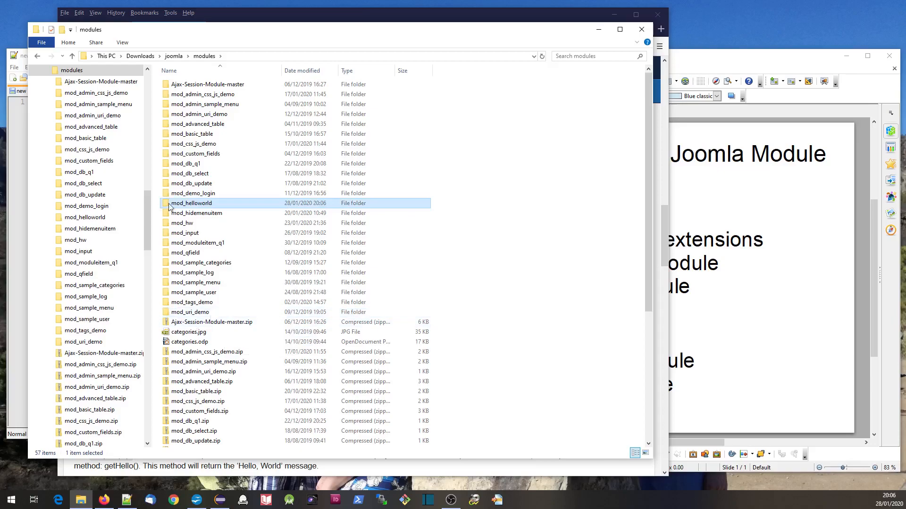
pyautogui.doubleClick(191, 203)
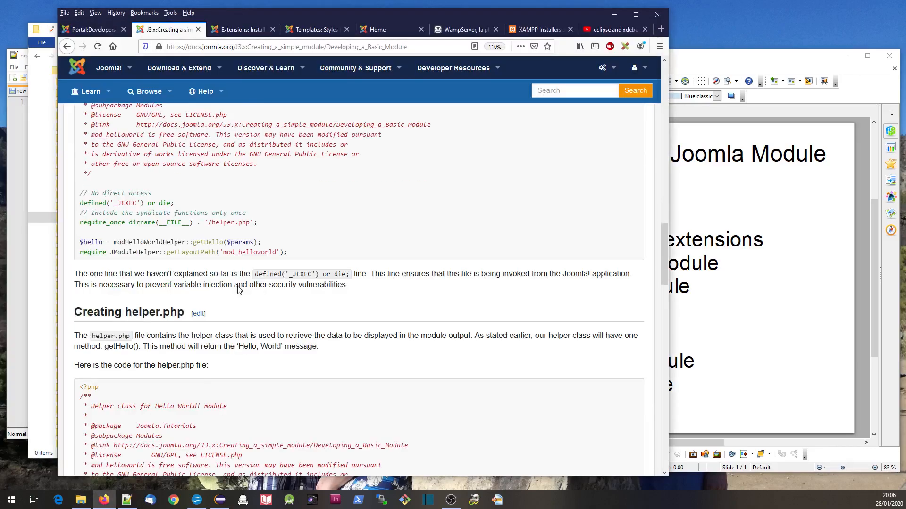
# Paste the Hello, World! XML manifest and delete the config block, extra file entries, author and version lines
pyautogui.scroll(-3)
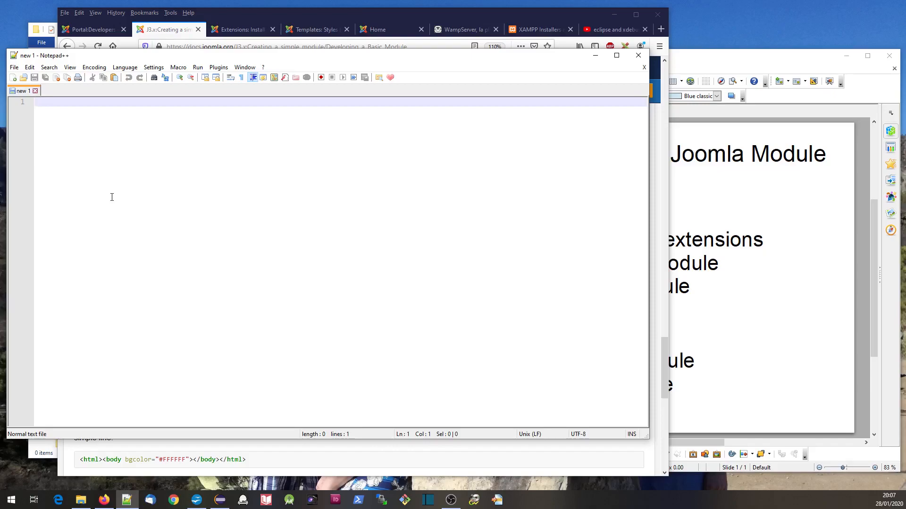
pyautogui.write('<?xml version="1.0" encoding="utf-8"?>')
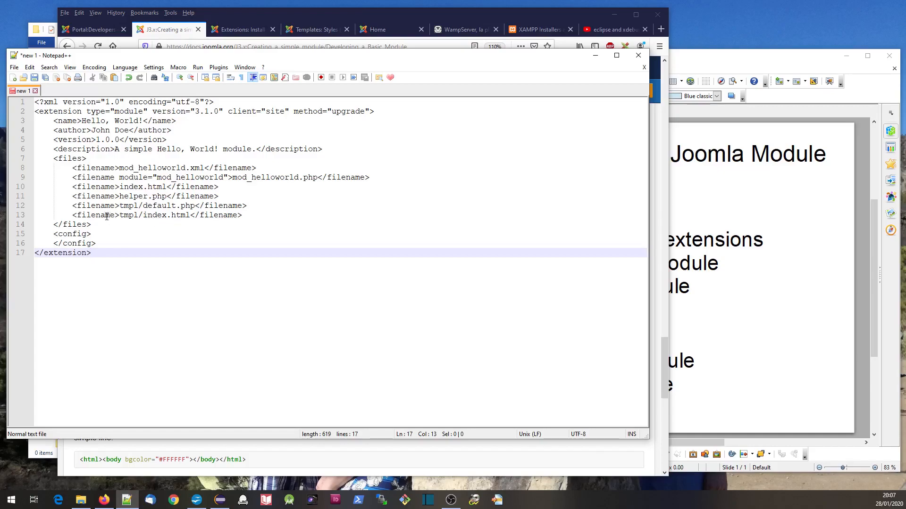
pyautogui.moveTo(53, 234); pyautogui.dragTo(96, 244)
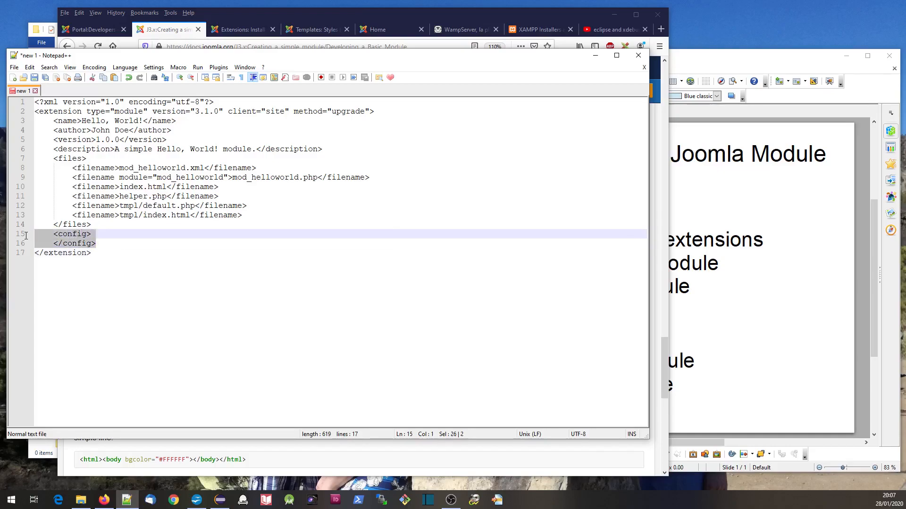
pyautogui.press('Delete')
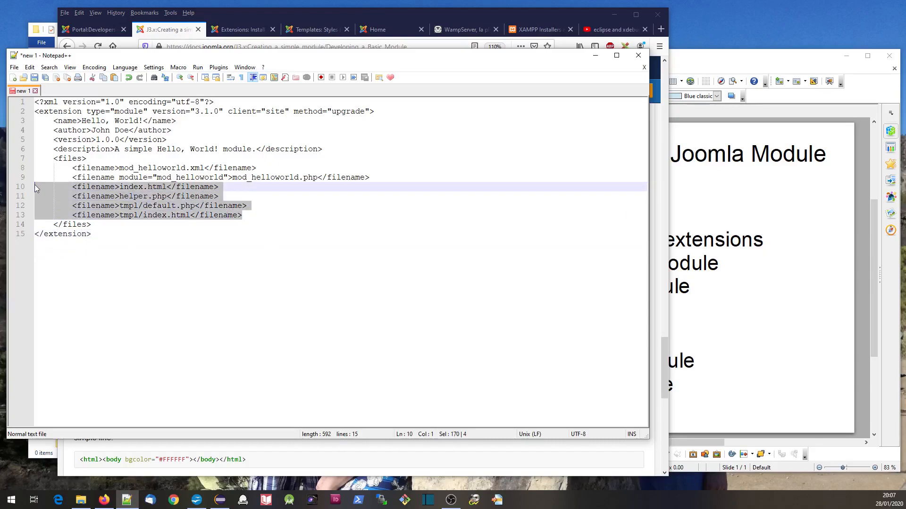
pyautogui.press('Delete')
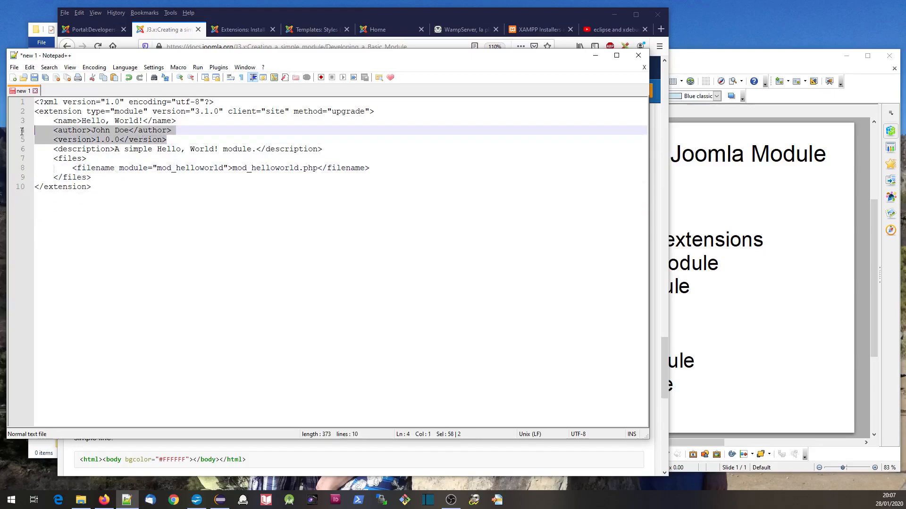
pyautogui.press('Delete')
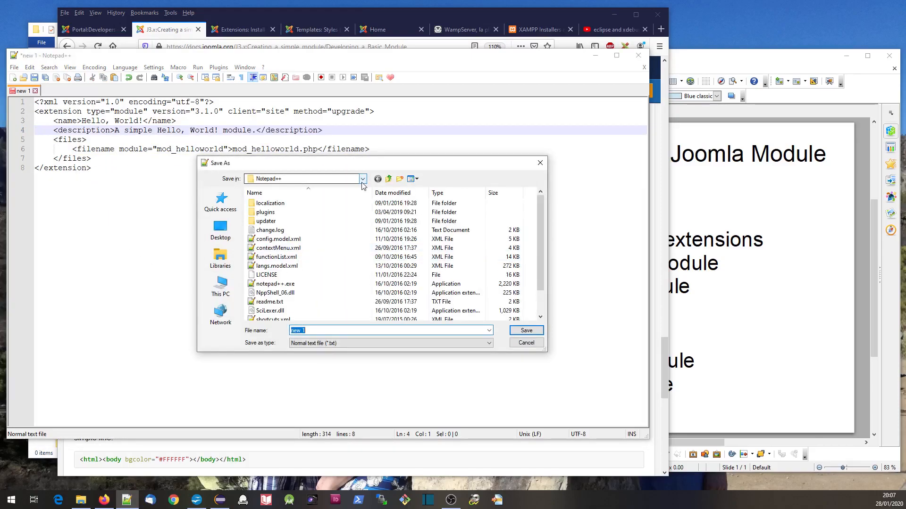
# Save the manifest as mod_helloworld.xml in Downloads\joomla\modules\mod_helloworld
pyautogui.click(363, 179)
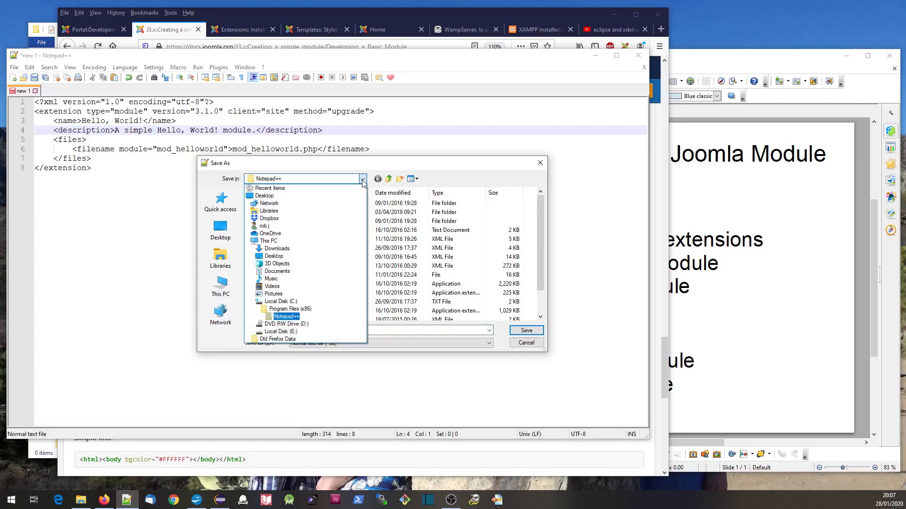
pyautogui.click(277, 248)
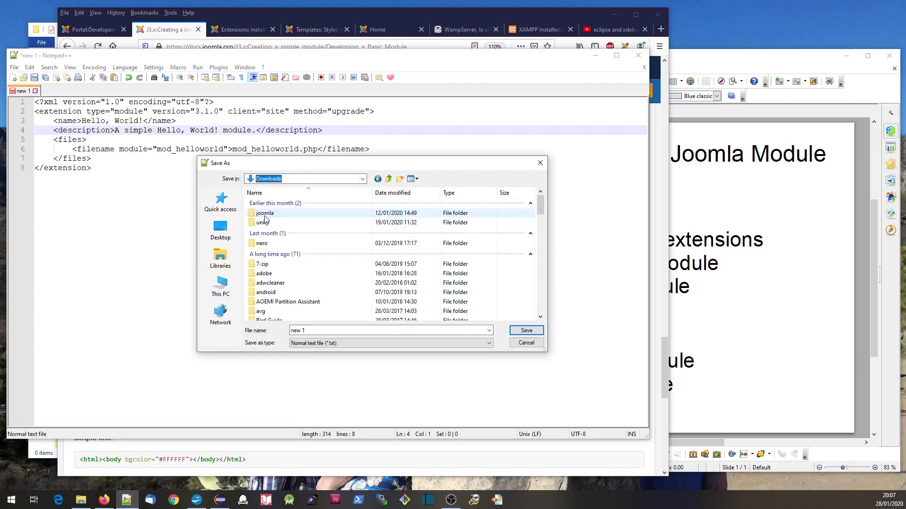
pyautogui.doubleClick(264, 213)
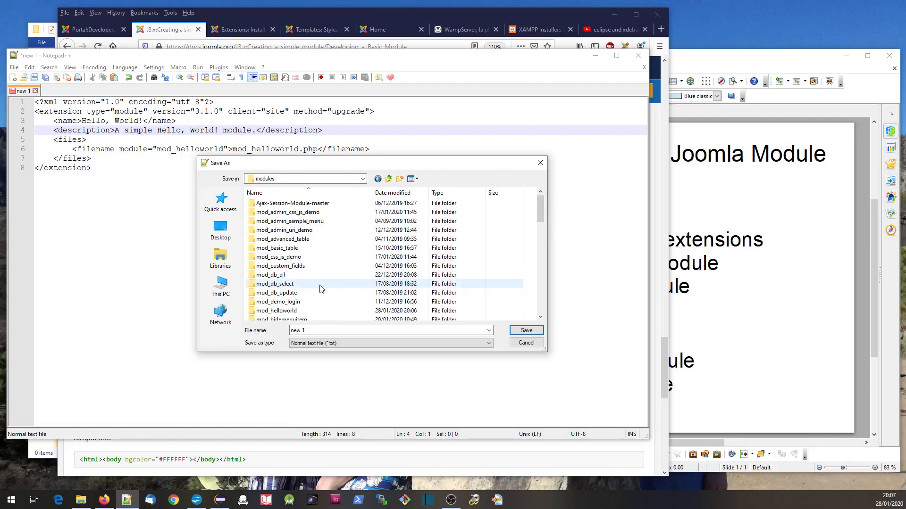
pyautogui.doubleClick(276, 310)
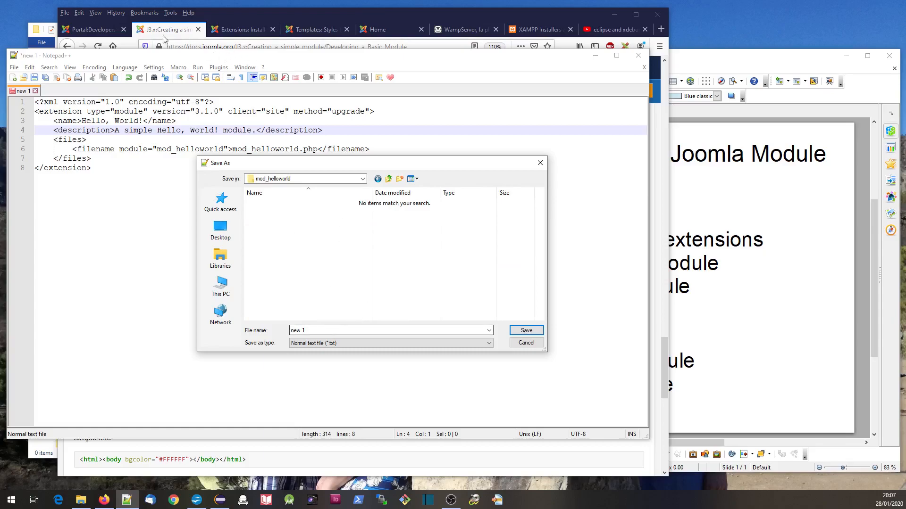
pyautogui.moveTo(169, 32)
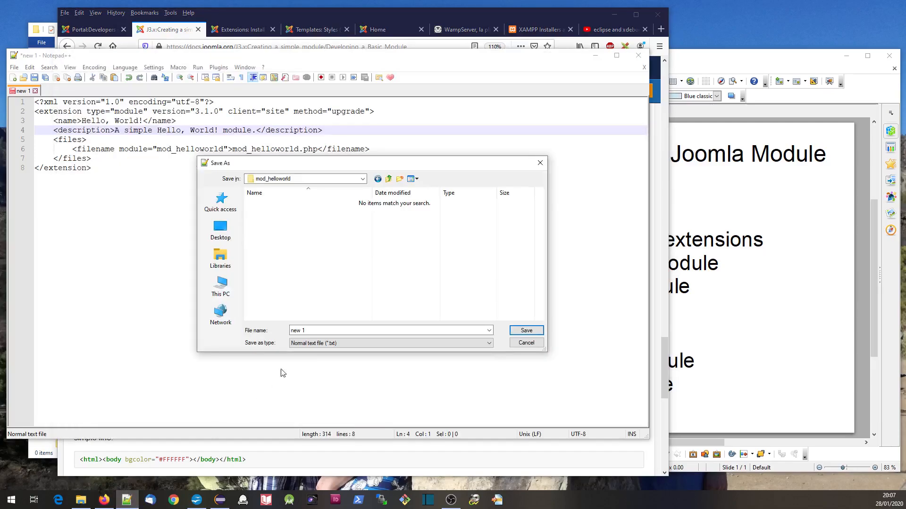
pyautogui.write('mod_helloworld.xml')
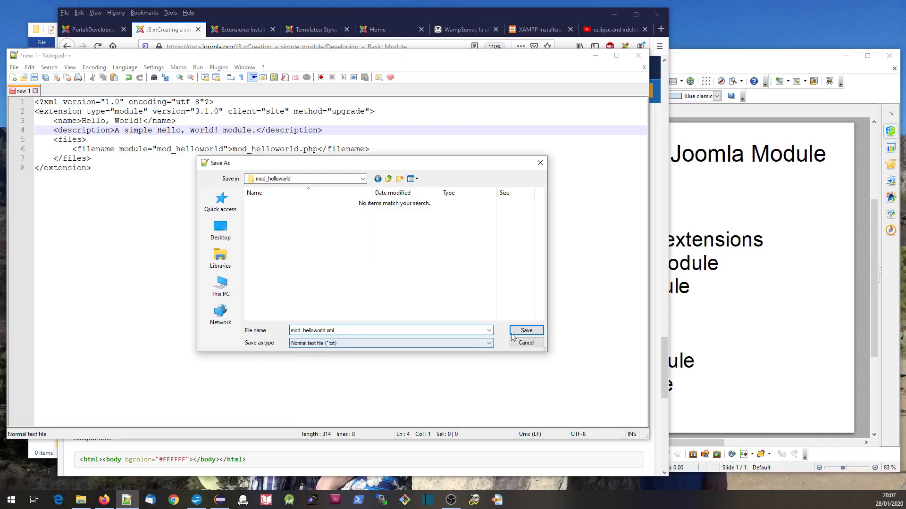
pyautogui.click(526, 330)
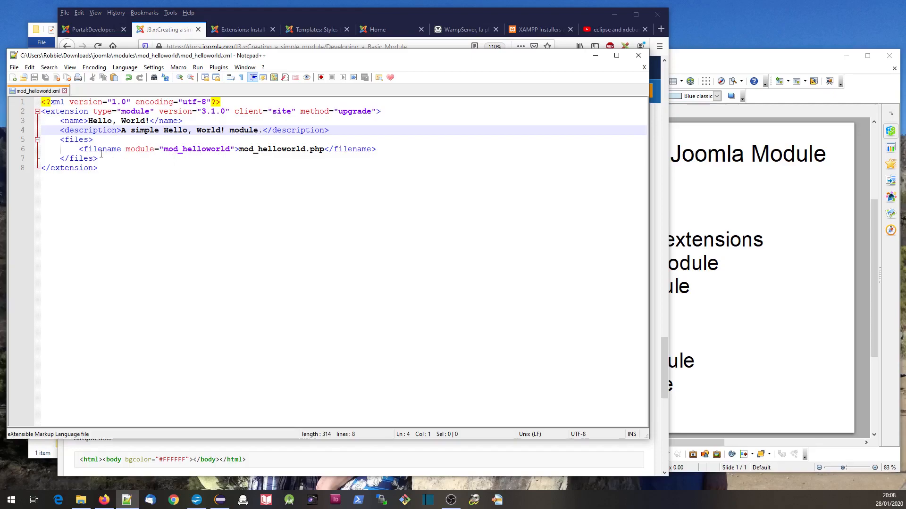
# Start a new blank Notepad++ document for the module's PHP file
pyautogui.doubleClick(272, 148)
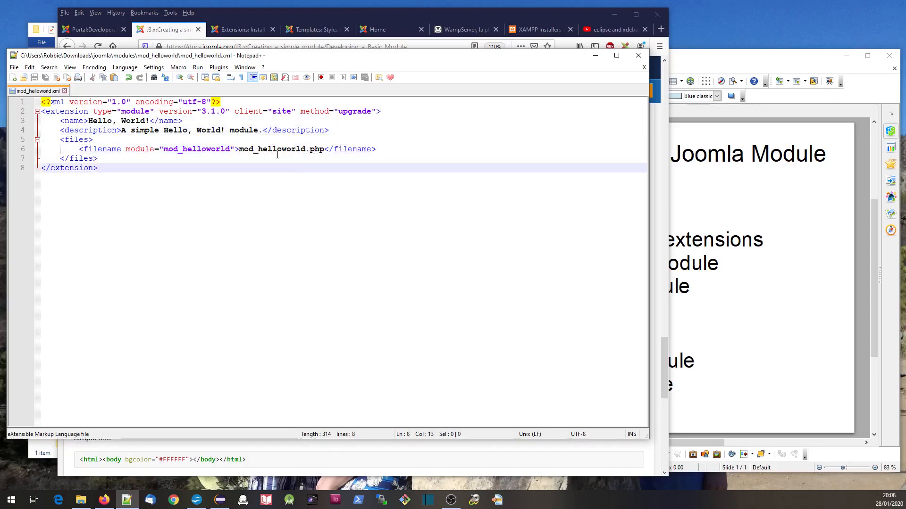
pyautogui.click(168, 30)
pyautogui.write('e')
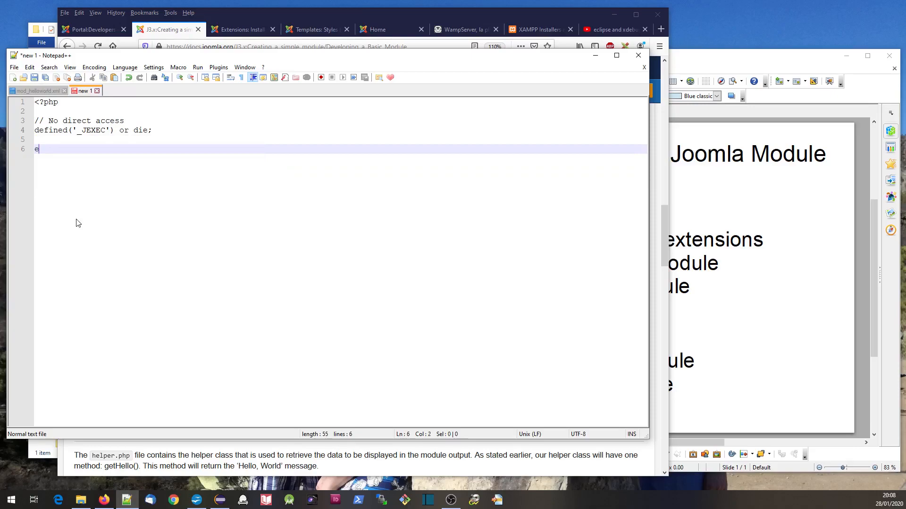
# Add the line echo "<h3>I am here</h3>"; to the module's PHP file
pyautogui.write('cho ""')
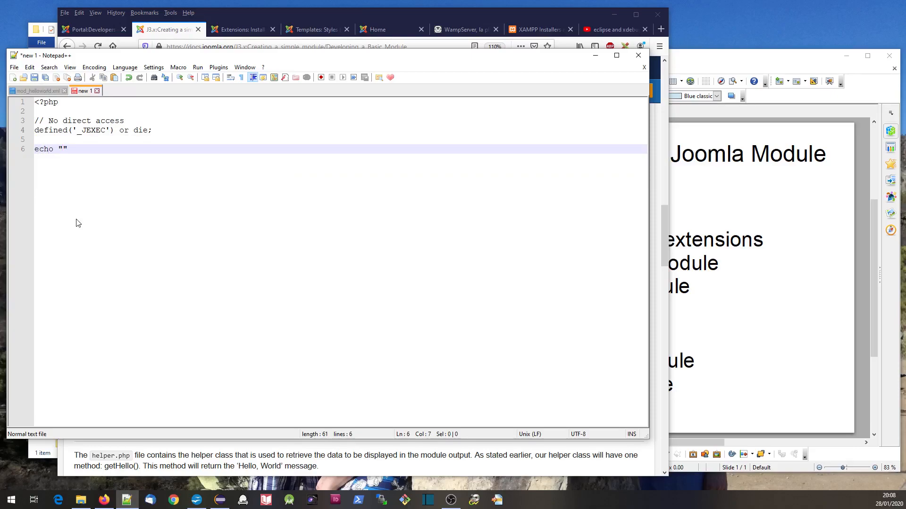
pyautogui.write('<h3>')
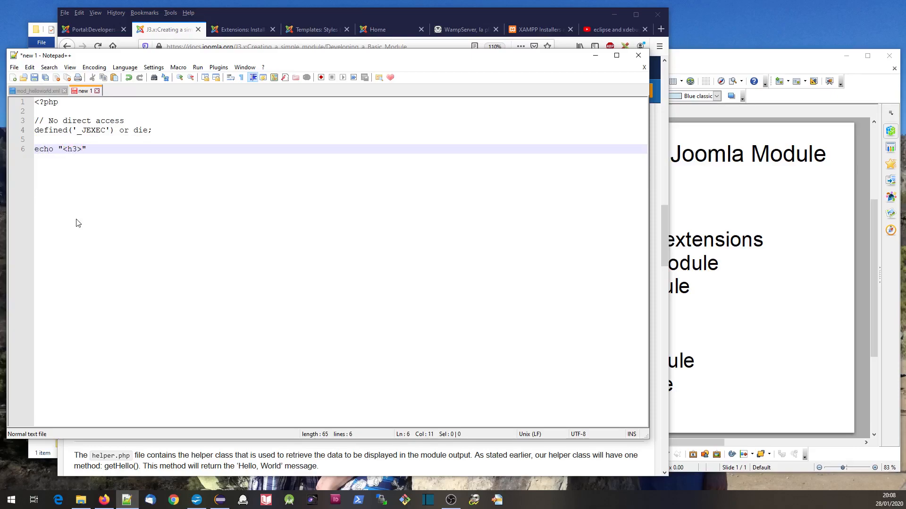
pyautogui.write('I am here')
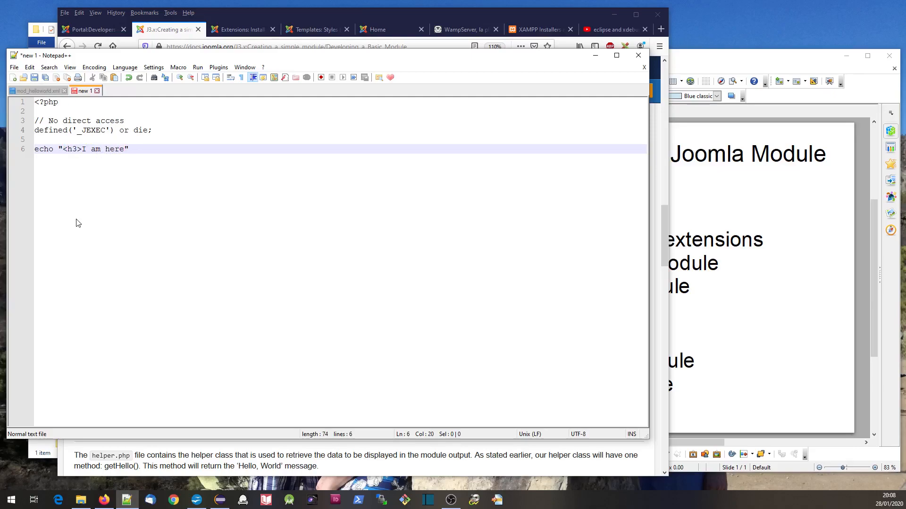
pyautogui.write('</h3')
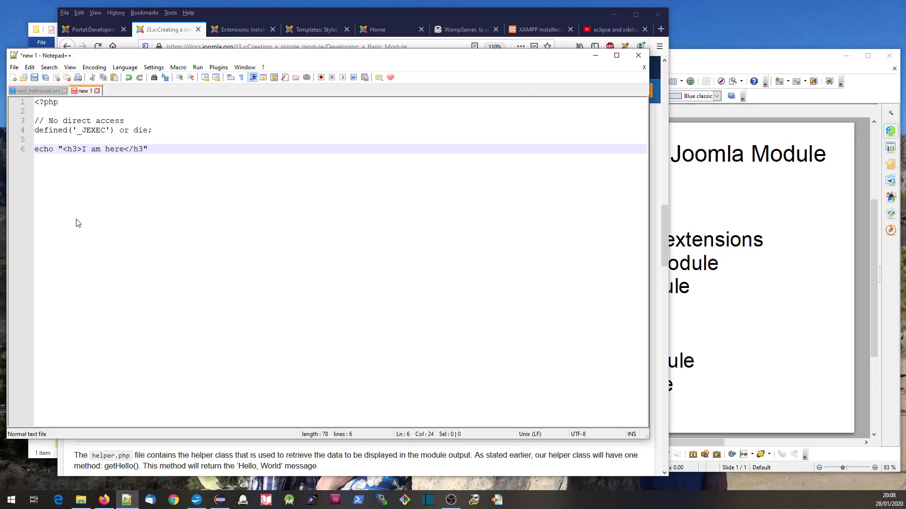
pyautogui.write(';')
pyautogui.write('mod_helloworld.php')
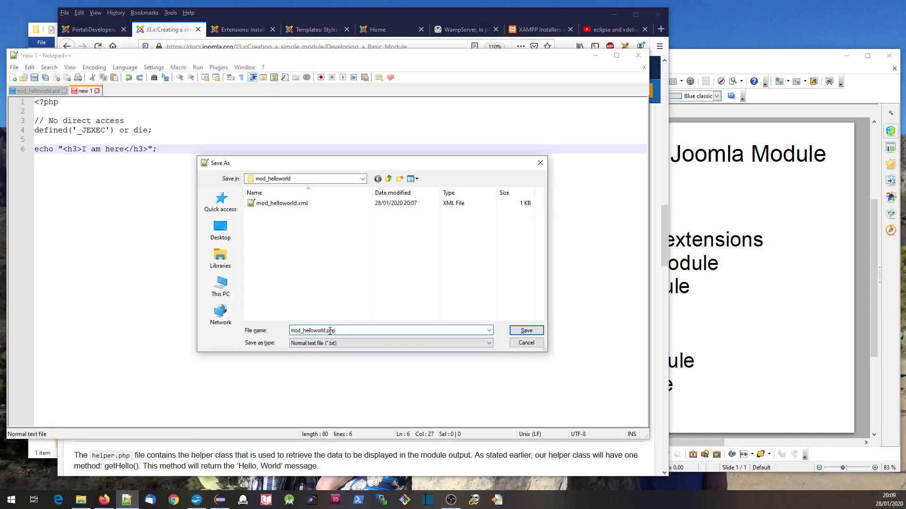
# Save the file as mod_helloworld.php and show the module folder in File Explorer
pyautogui.click(524, 330)
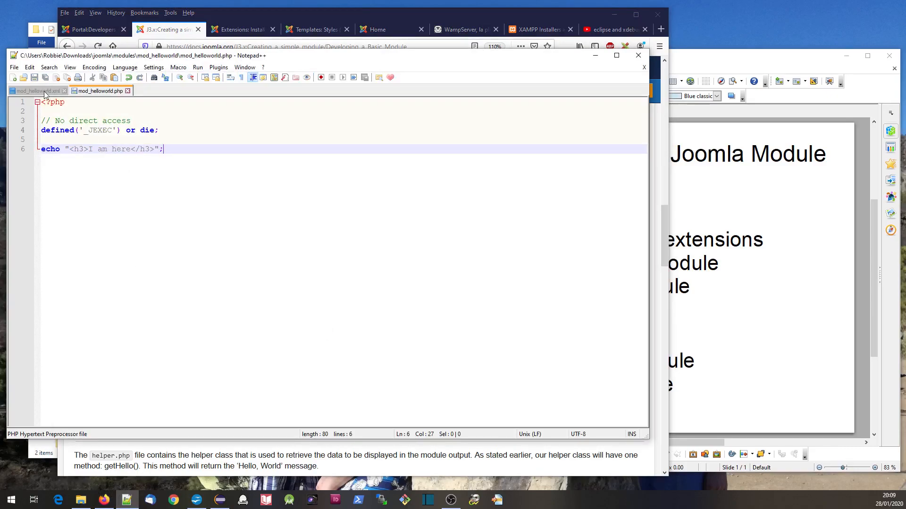
pyautogui.click(37, 90)
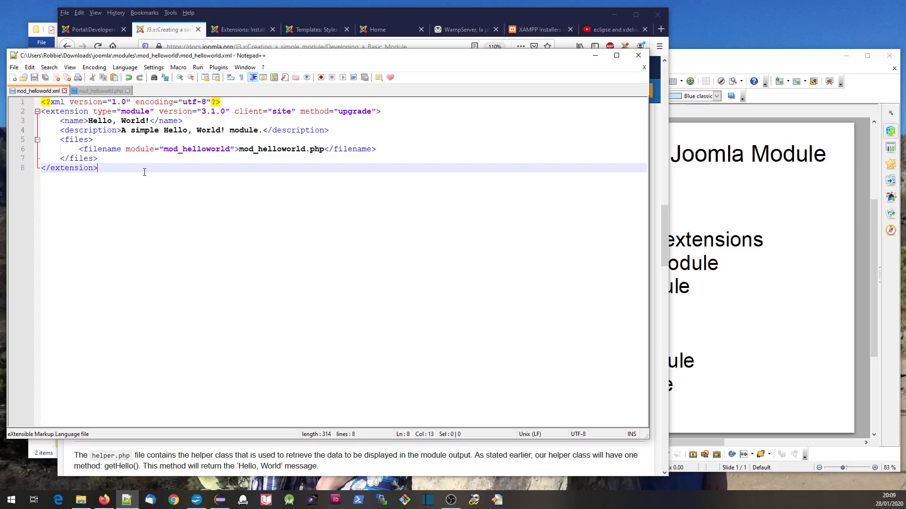
pyautogui.click(81, 500)
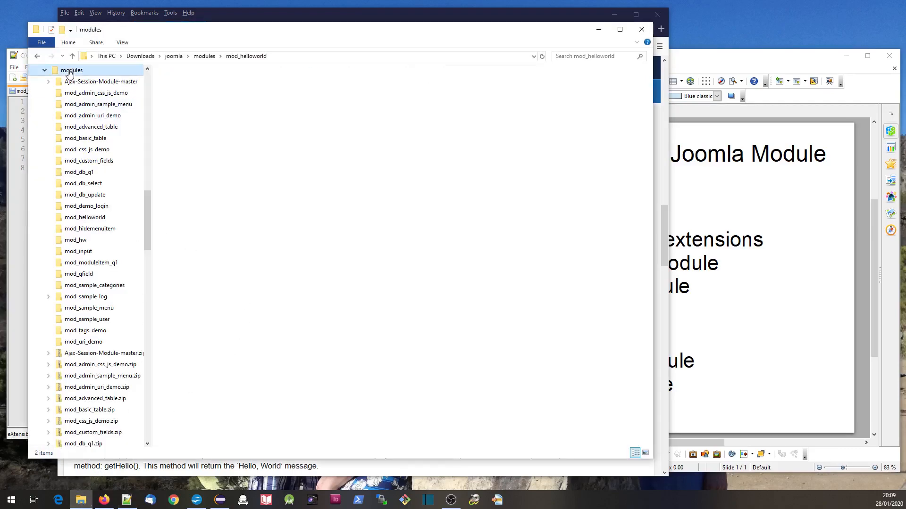
# Compress the mod_helloworld folder to mod_helloworld.zip and return to Joomla's Extensions: Install page
pyautogui.click(190, 203)
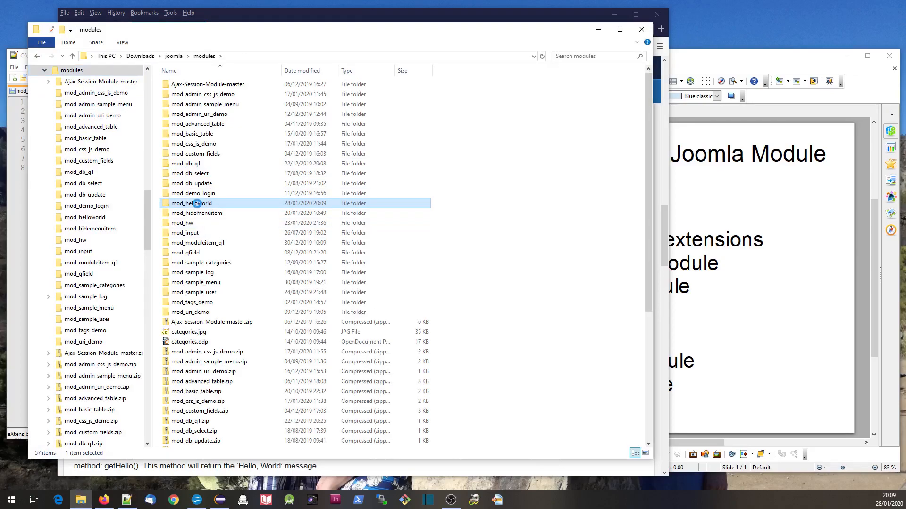
pyautogui.rightClick(192, 203)
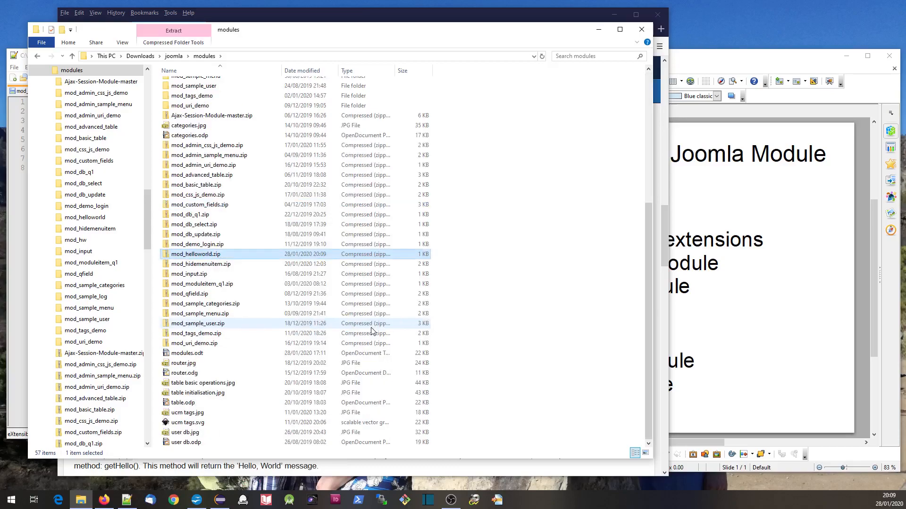
pyautogui.click(196, 254)
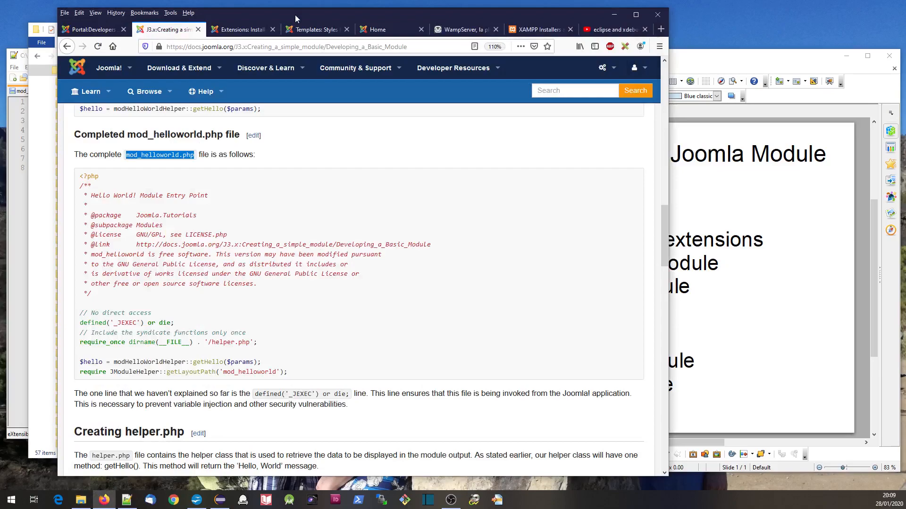
pyautogui.click(242, 30)
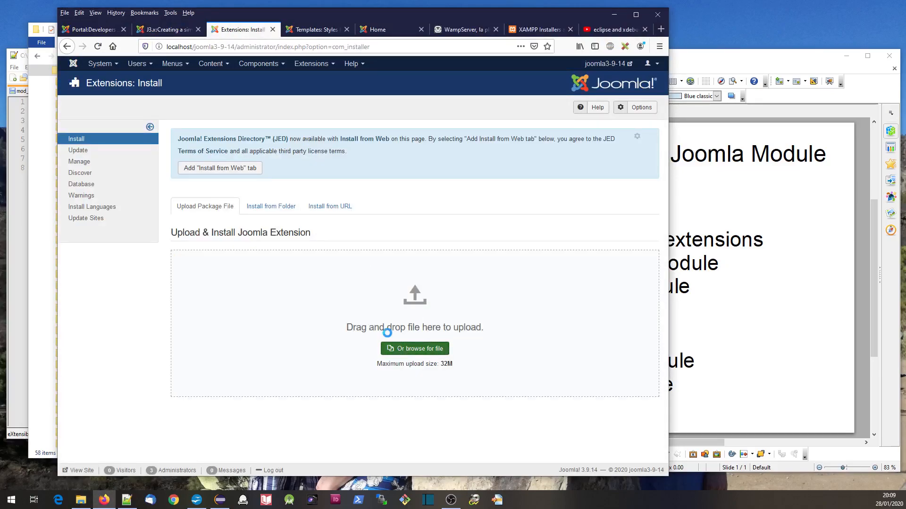
# Upload mod_helloworld.zip so Hello, World! appears in the modules list, then view the site home page
pyautogui.click(414, 348)
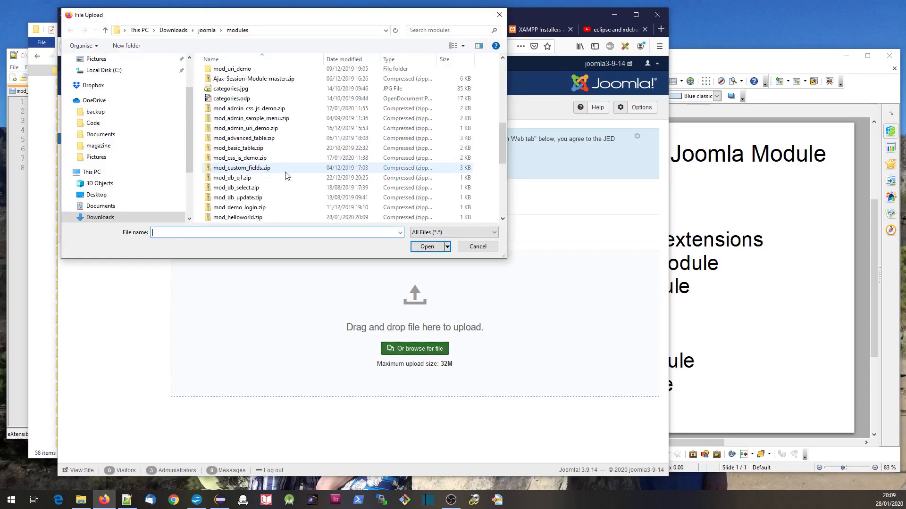
pyautogui.click(475, 246)
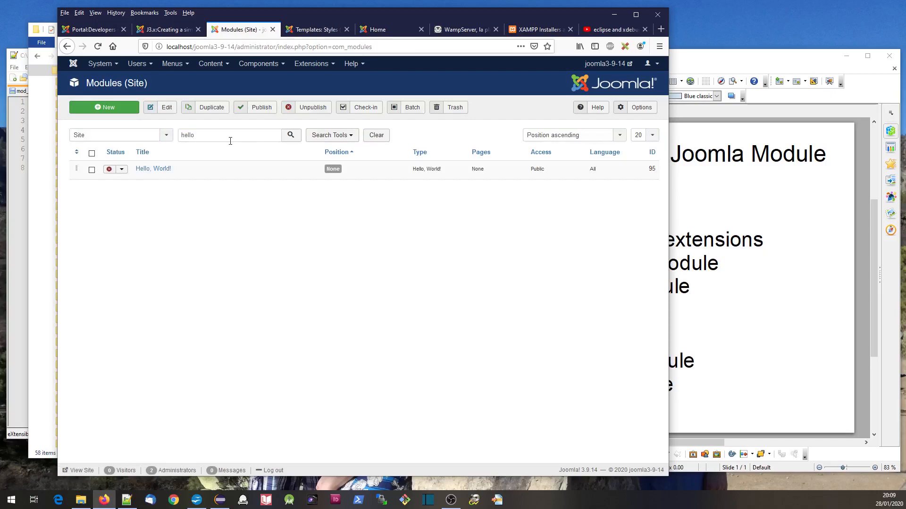
pyautogui.moveTo(354, 86)
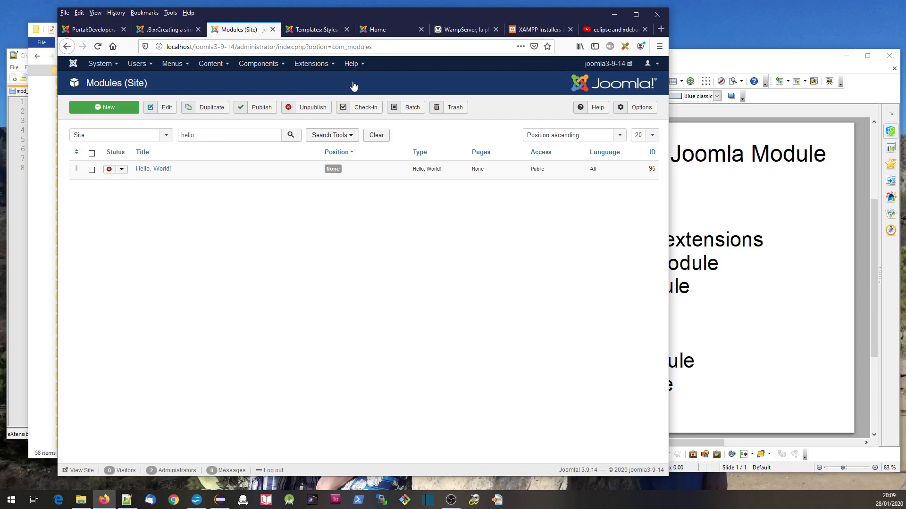
pyautogui.click(386, 30)
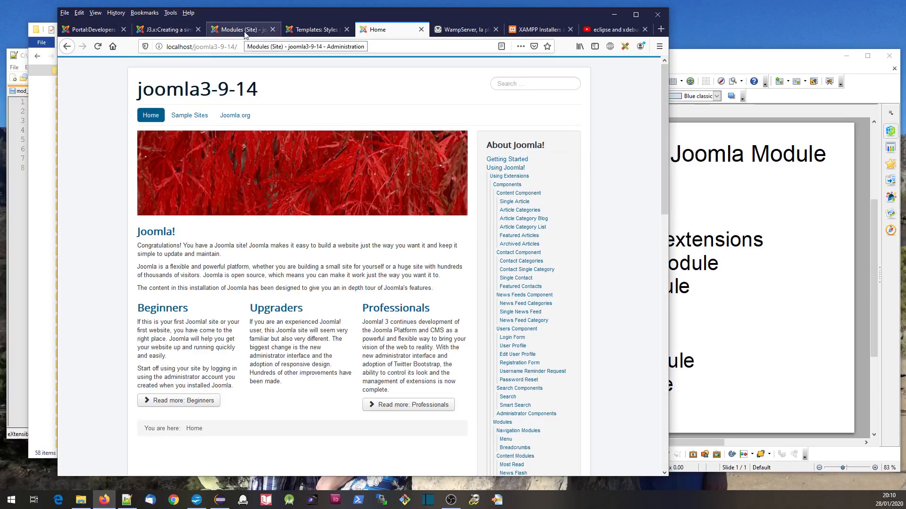
# Edit the Hello, World! module and set its status to Published
pyautogui.click(238, 29)
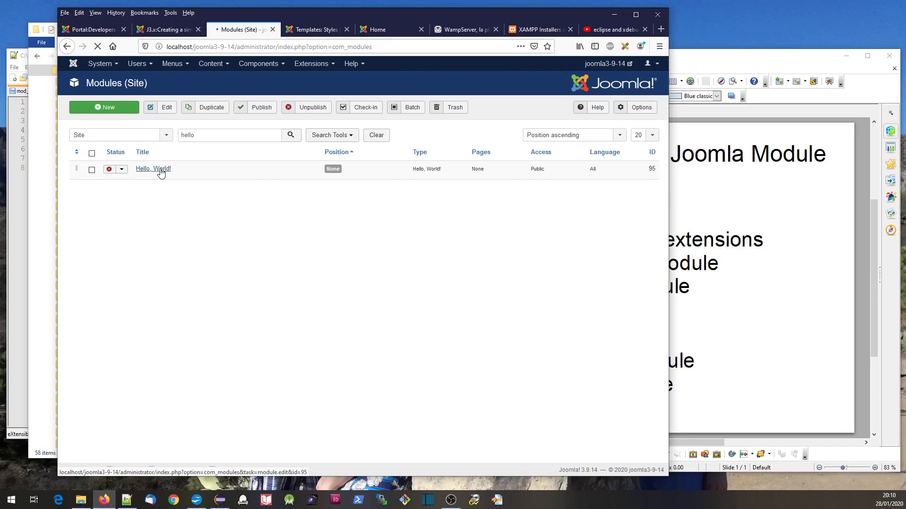
pyautogui.click(153, 169)
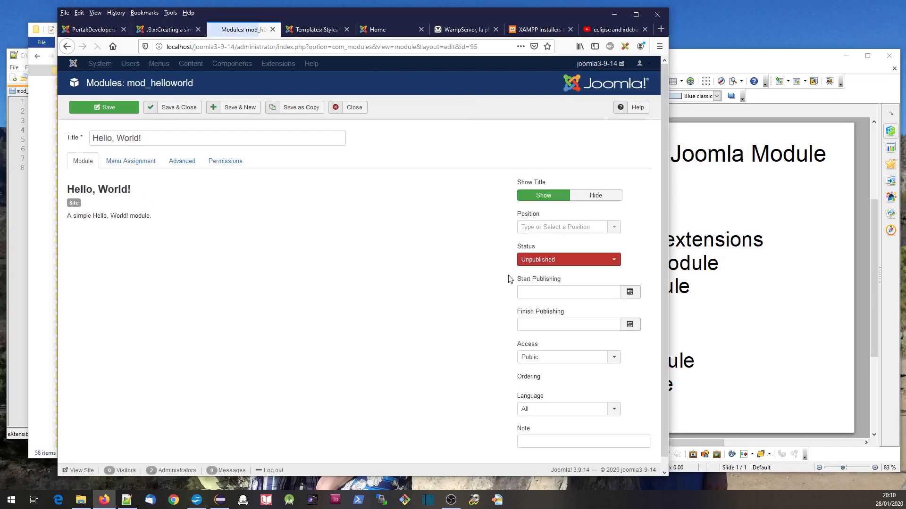
pyautogui.click(568, 260)
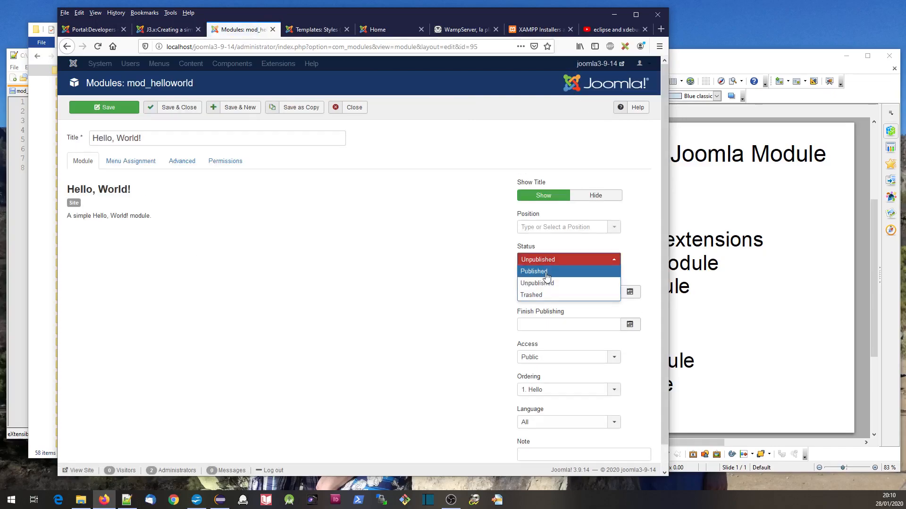
pyautogui.click(532, 272)
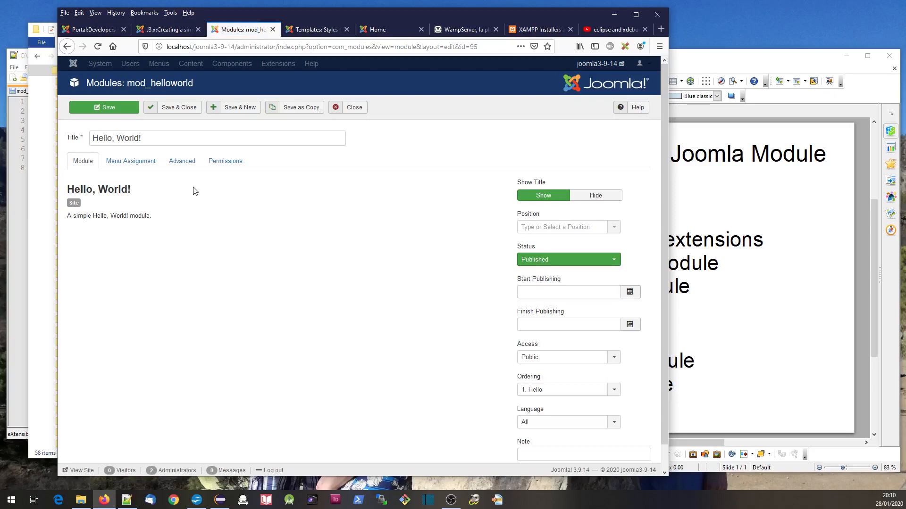
# Set the module's menu assignment to On all pages and return to the Module settings
pyautogui.click(130, 160)
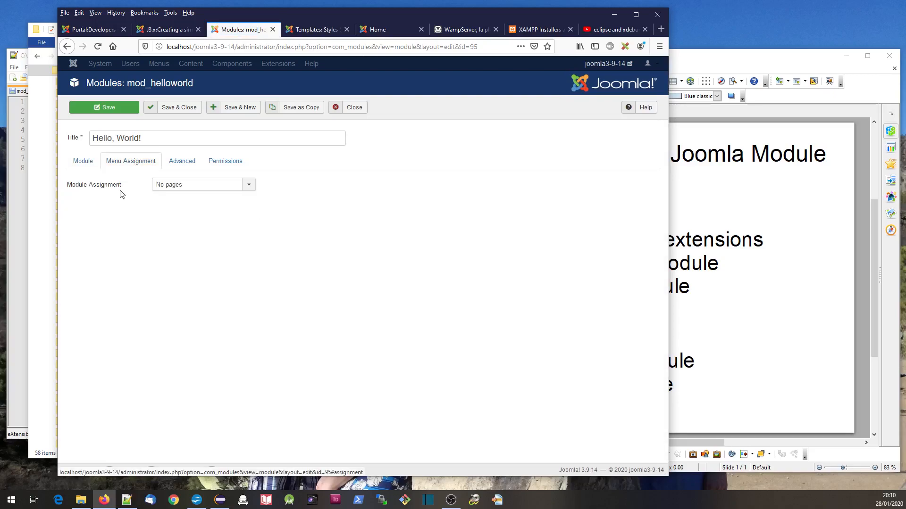
pyautogui.click(202, 184)
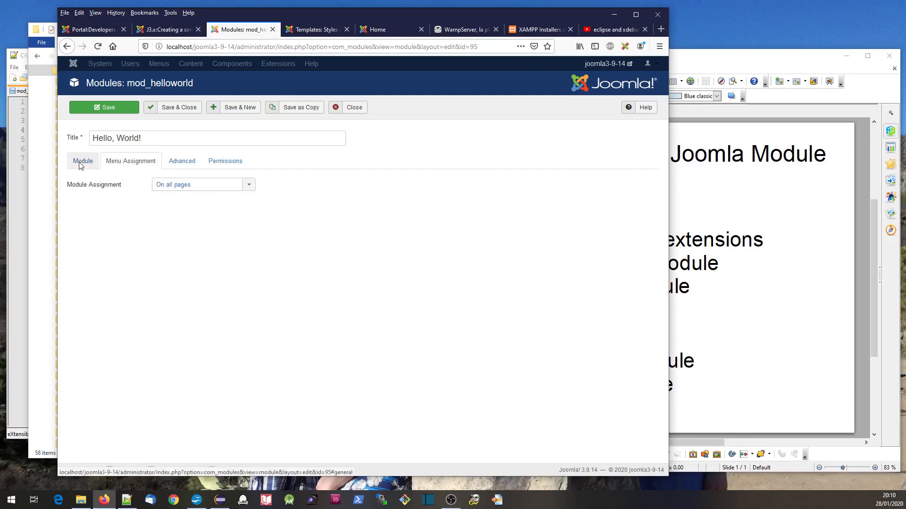
pyautogui.click(83, 160)
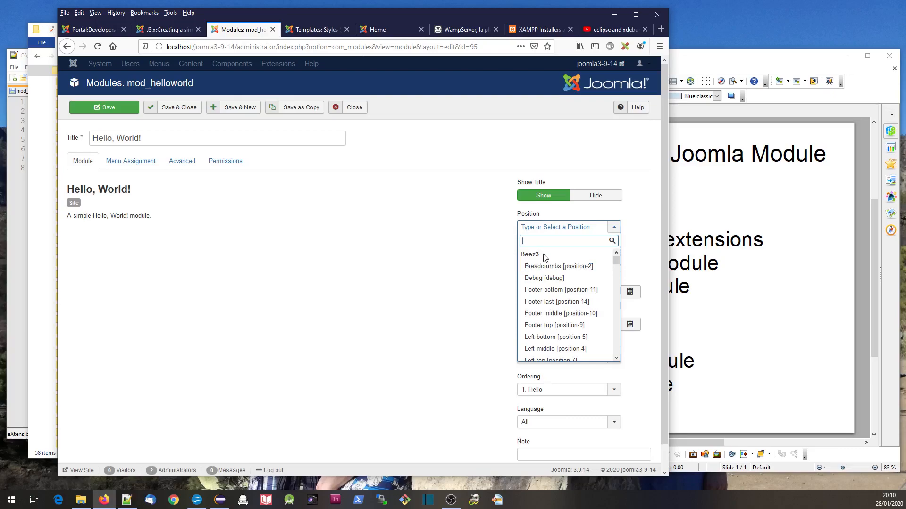
pyautogui.scroll(-3)
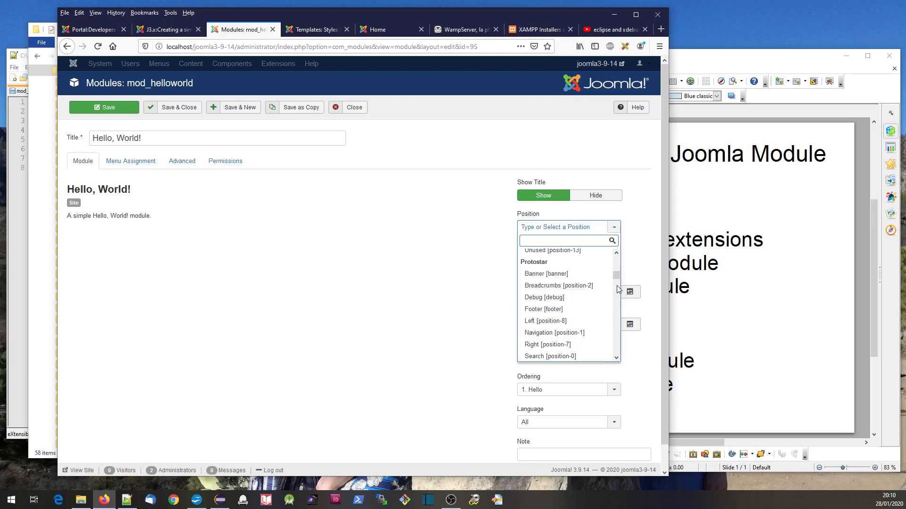
pyautogui.click(568, 227)
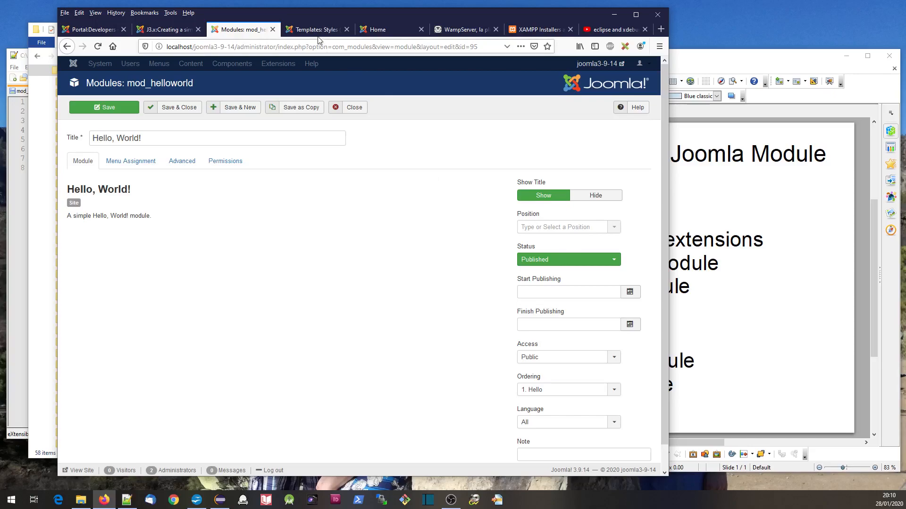
# Check the template styles list, then load the site home page with ?tp=1 appended to its URL
pyautogui.click(315, 29)
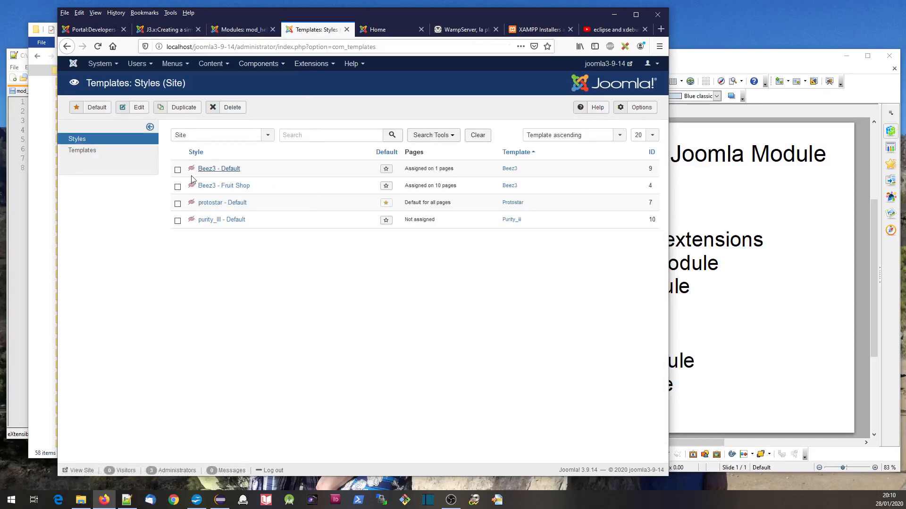
pyautogui.moveTo(324, 204)
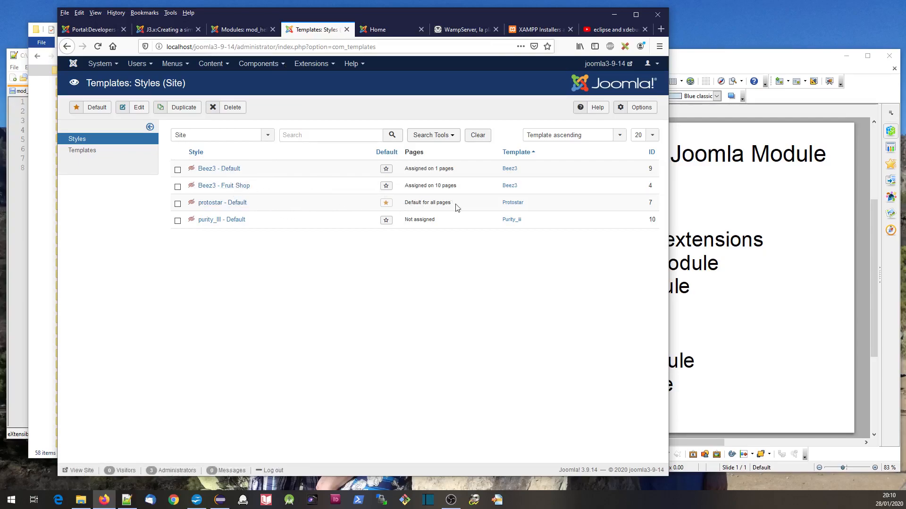
pyautogui.click(379, 29)
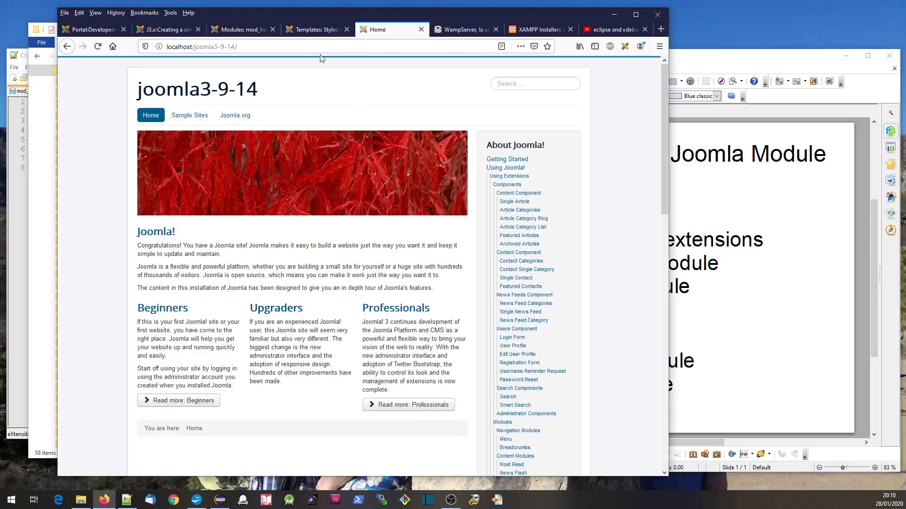
pyautogui.click(315, 29)
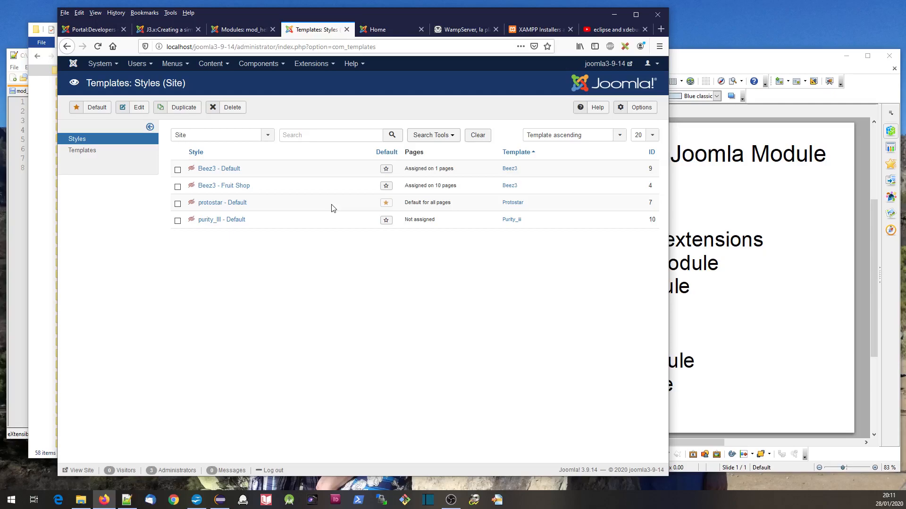
pyautogui.moveTo(236, 211)
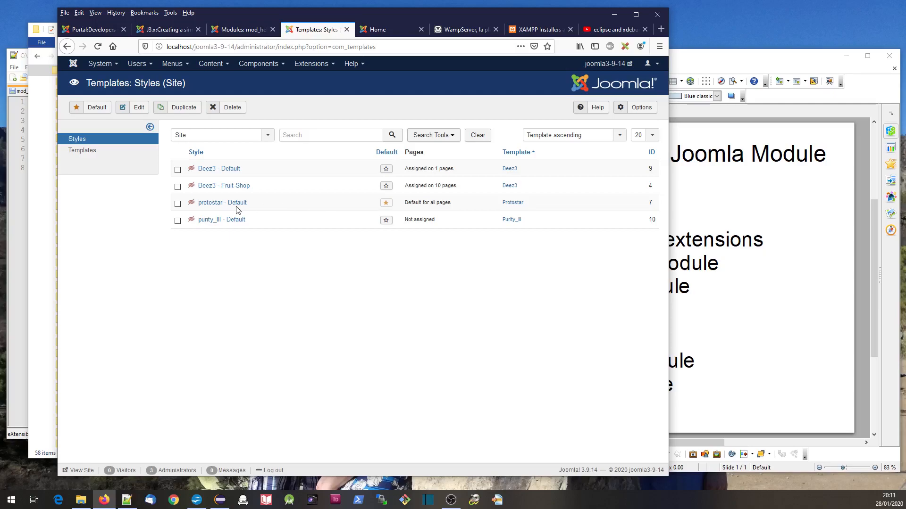
pyautogui.moveTo(222, 202)
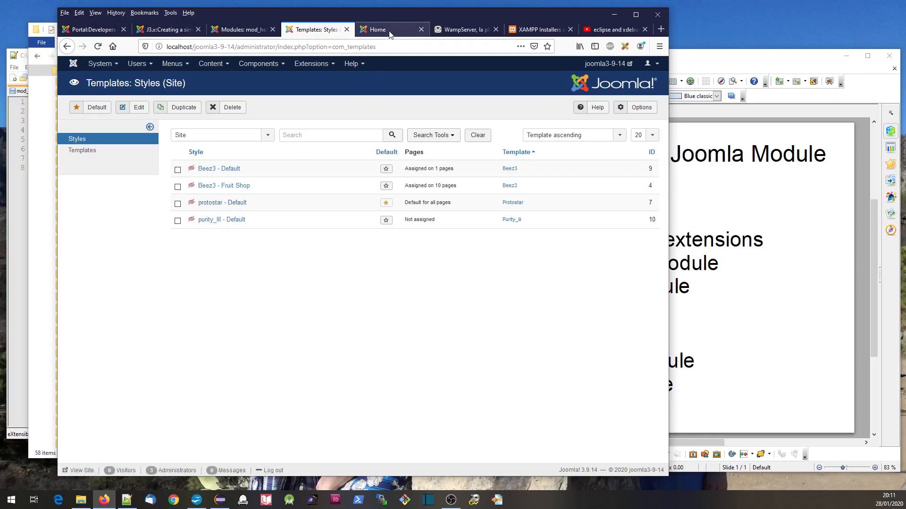
pyautogui.click(378, 29)
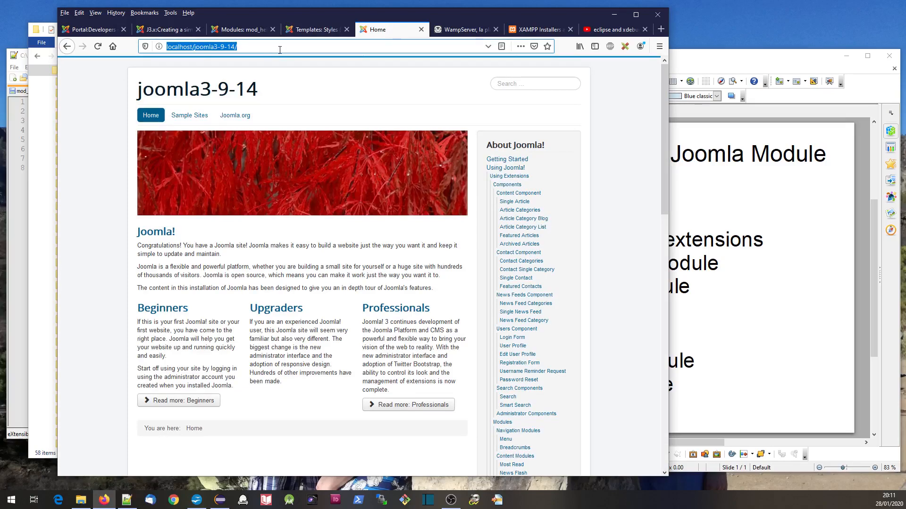
pyautogui.write('?tp=1')
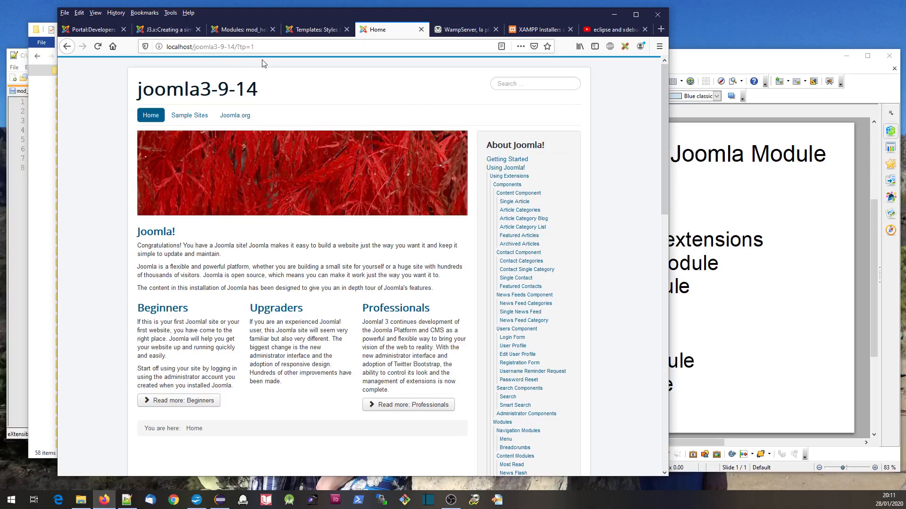
pyautogui.moveTo(261, 87)
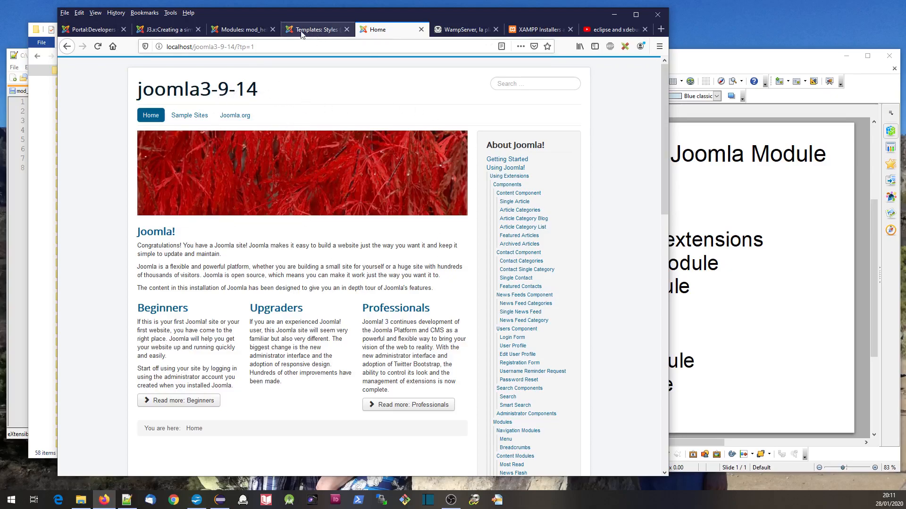
# In Global Configuration > Templates, enable Preview Module Positions and save
pyautogui.click(317, 29)
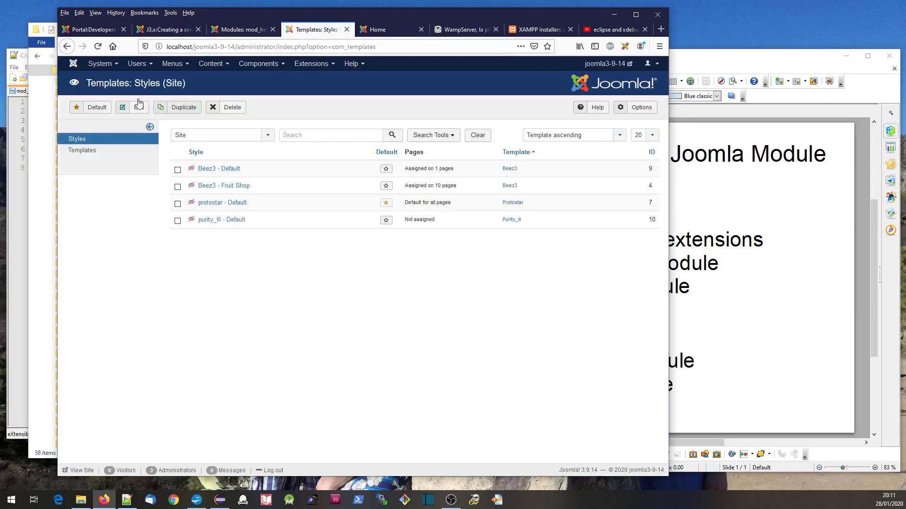
pyautogui.click(99, 63)
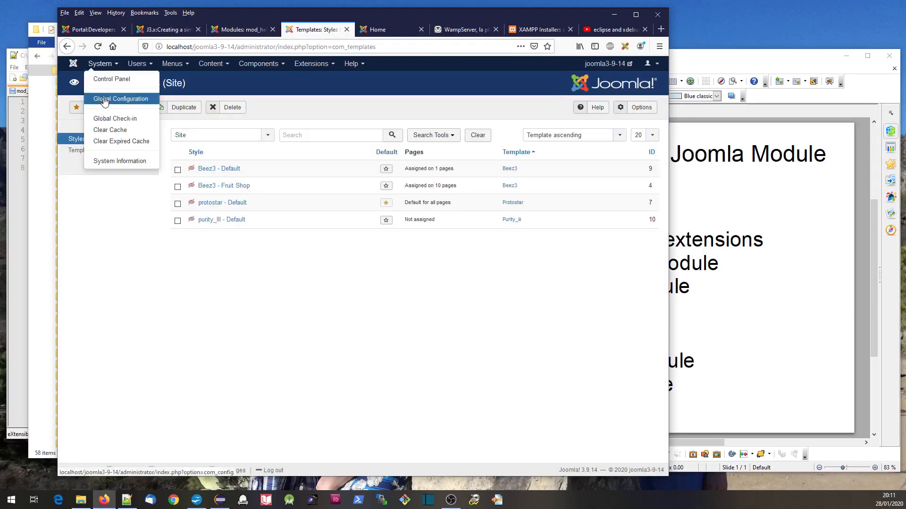
pyautogui.click(121, 98)
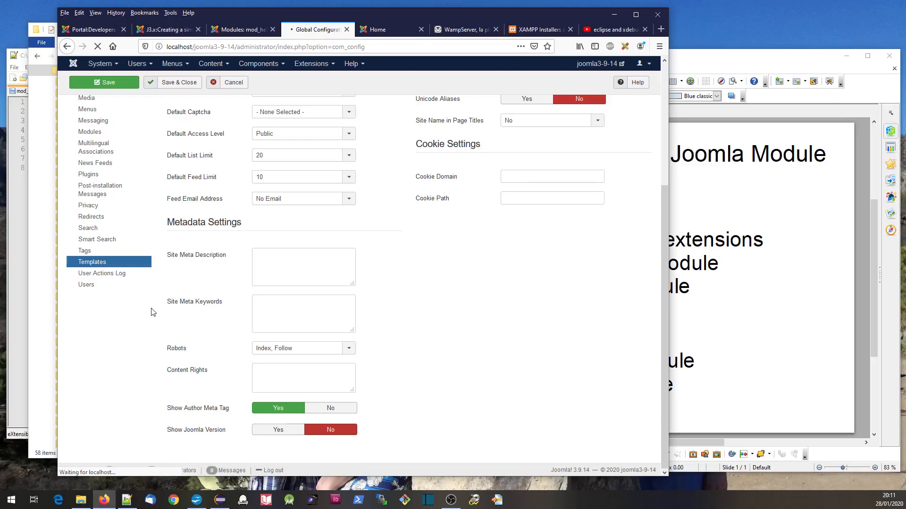
pyautogui.click(92, 262)
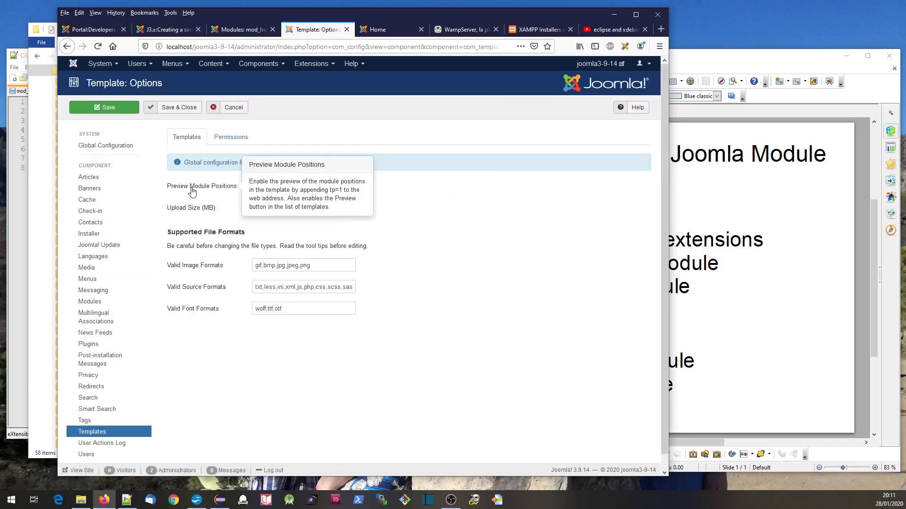
pyautogui.moveTo(205, 191)
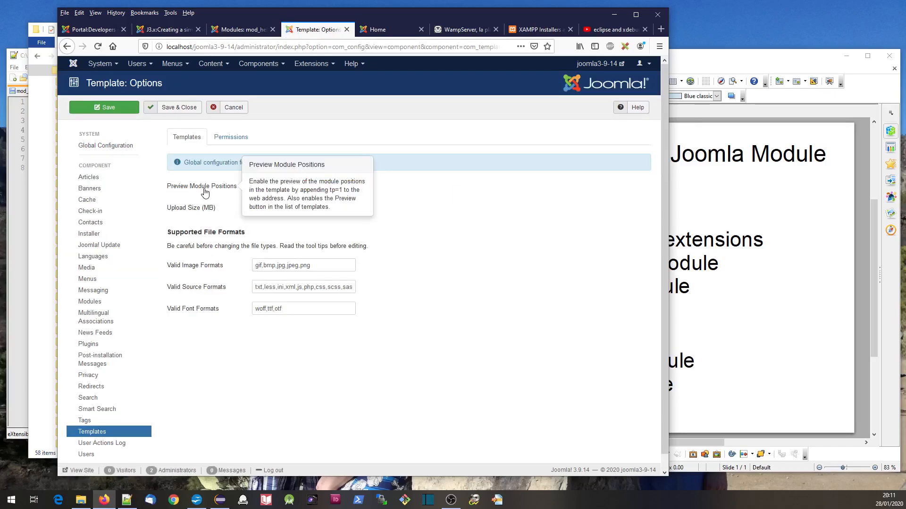
pyautogui.moveTo(155, 143)
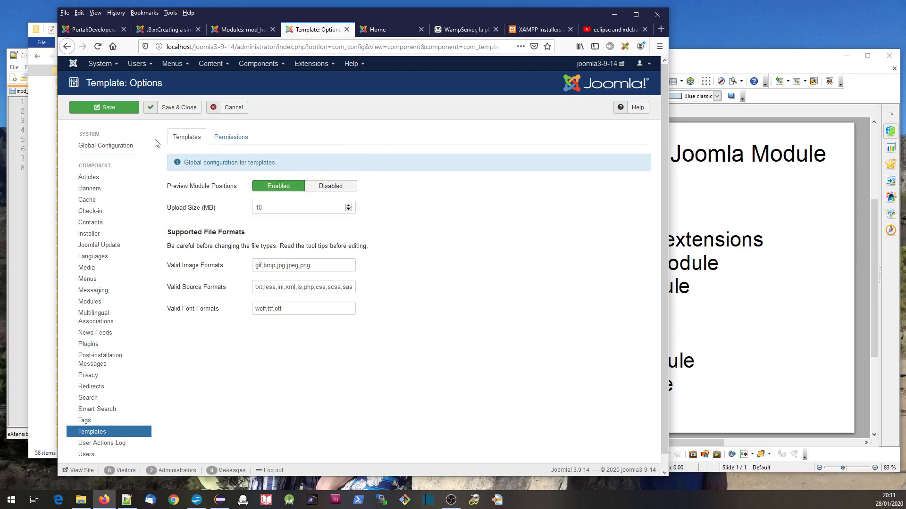
pyautogui.click(378, 29)
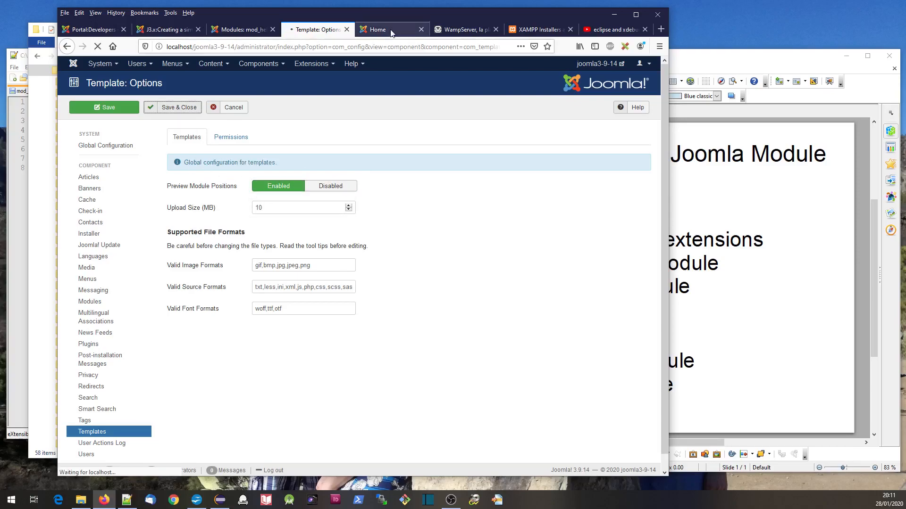
# Reload the home page with ?tp=1 to show the outlined module positions, including position-7
pyautogui.click(379, 30)
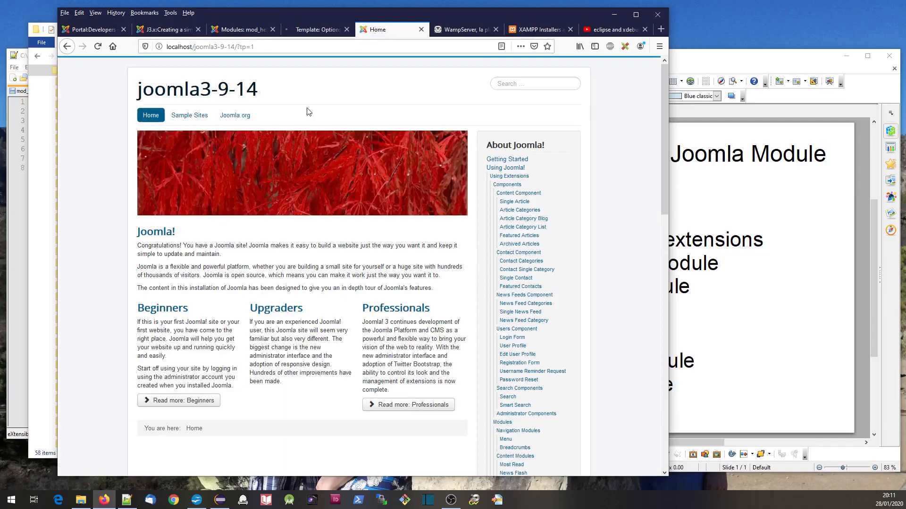
pyautogui.moveTo(97, 46)
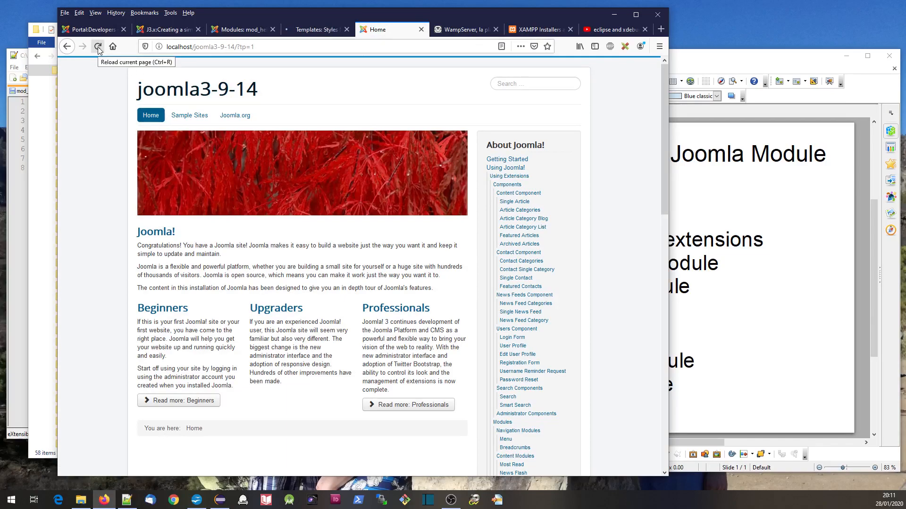
pyautogui.click(98, 46)
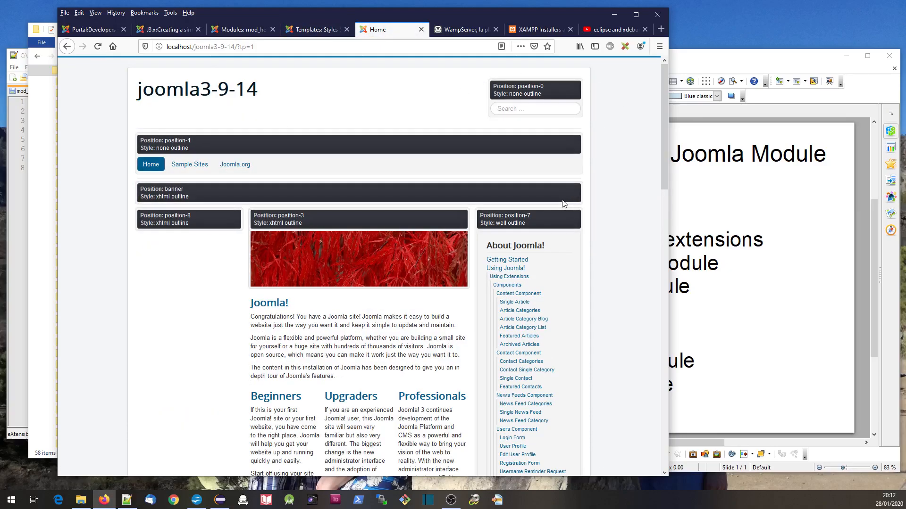
pyautogui.moveTo(493, 203)
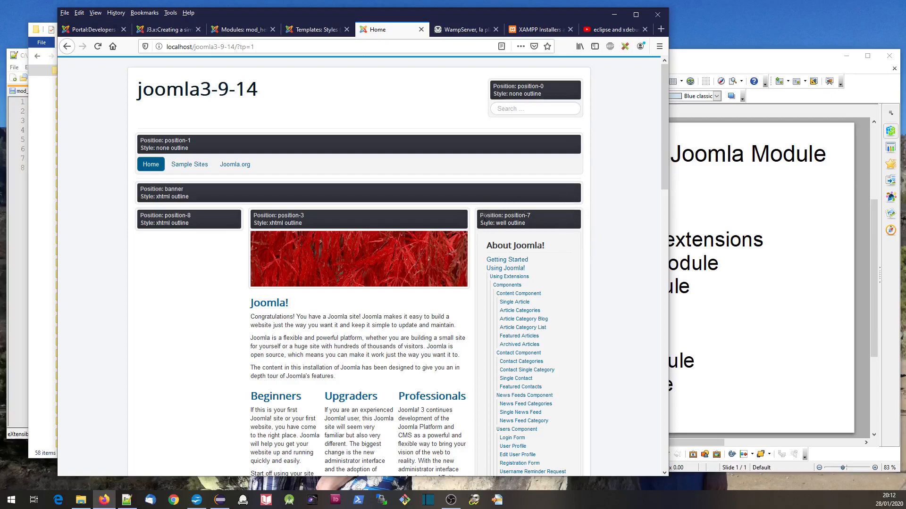
# Assign the Hello, World! module to Right [position-7], save, and check the home page sidebar shows 'I am here'
pyautogui.click(239, 29)
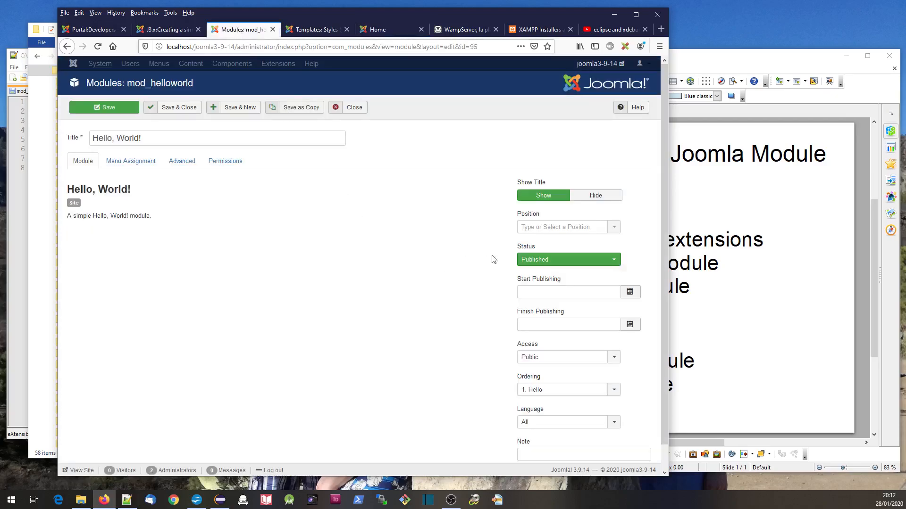
pyautogui.click(566, 227)
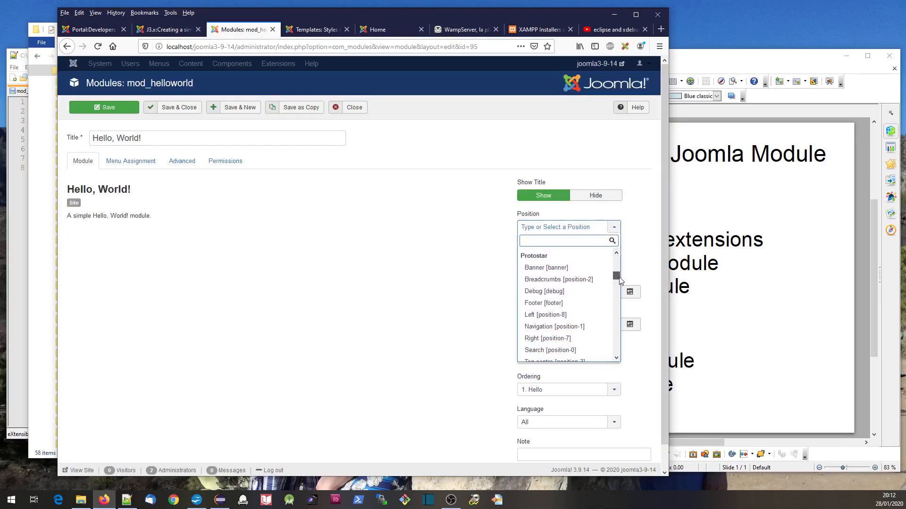
pyautogui.click(547, 338)
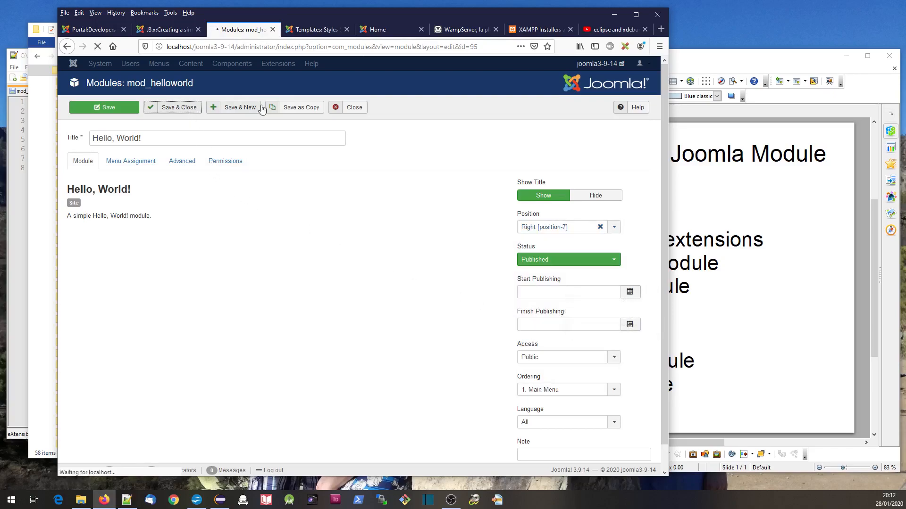
pyautogui.moveTo(386, 29)
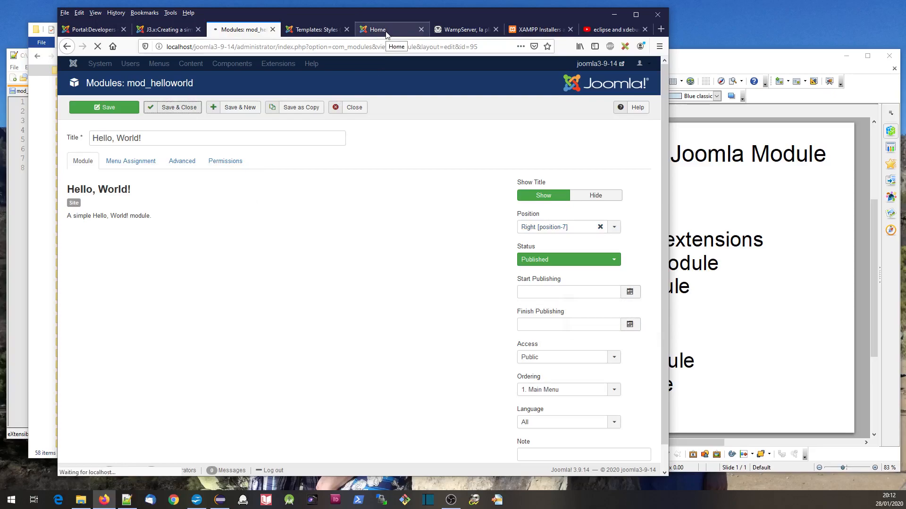
pyautogui.click(392, 29)
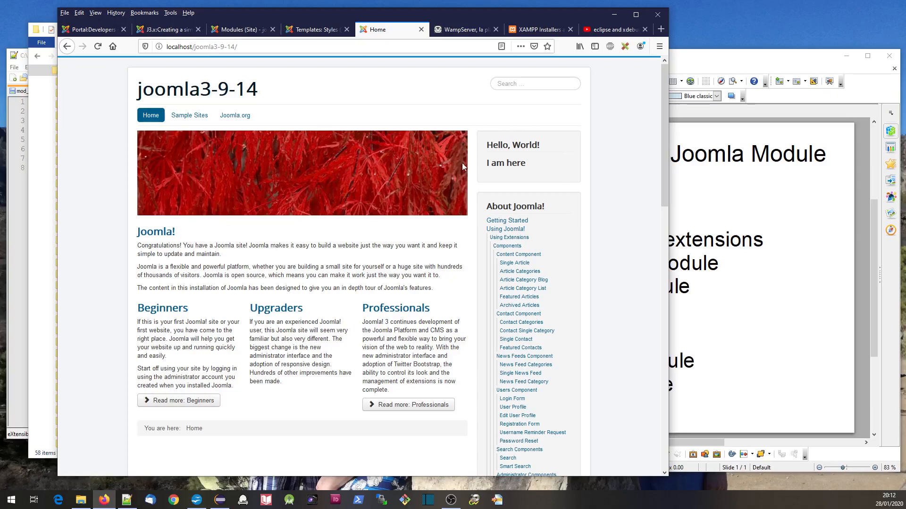
pyautogui.moveTo(398, 96)
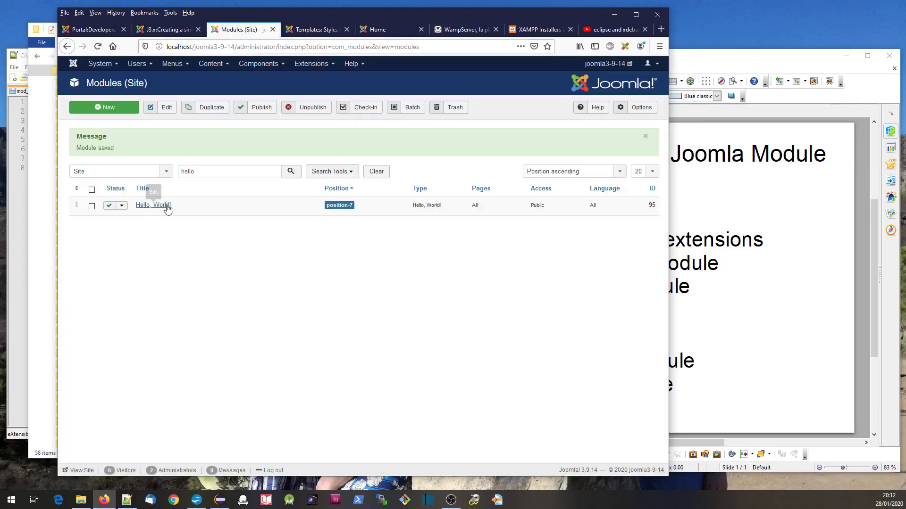
# Reopen the Hello, World! module settings and view its PHP source file
pyautogui.click(153, 205)
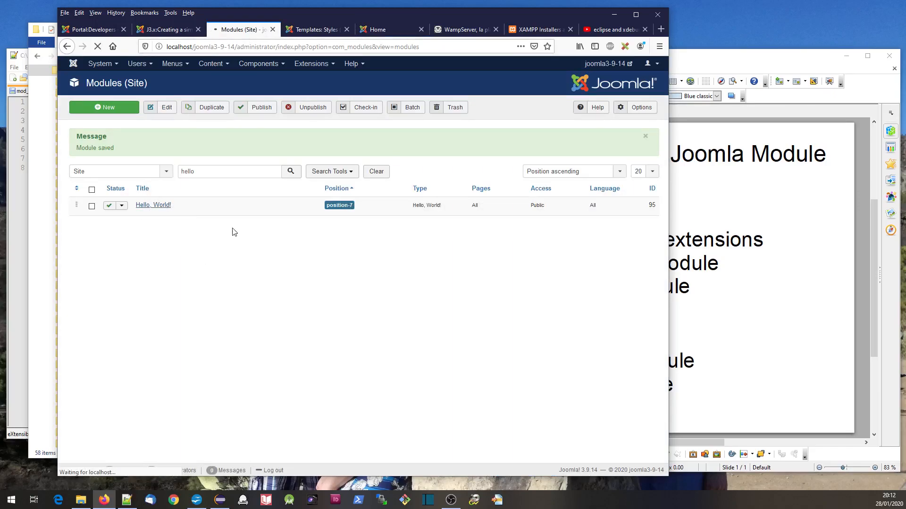
pyautogui.click(153, 205)
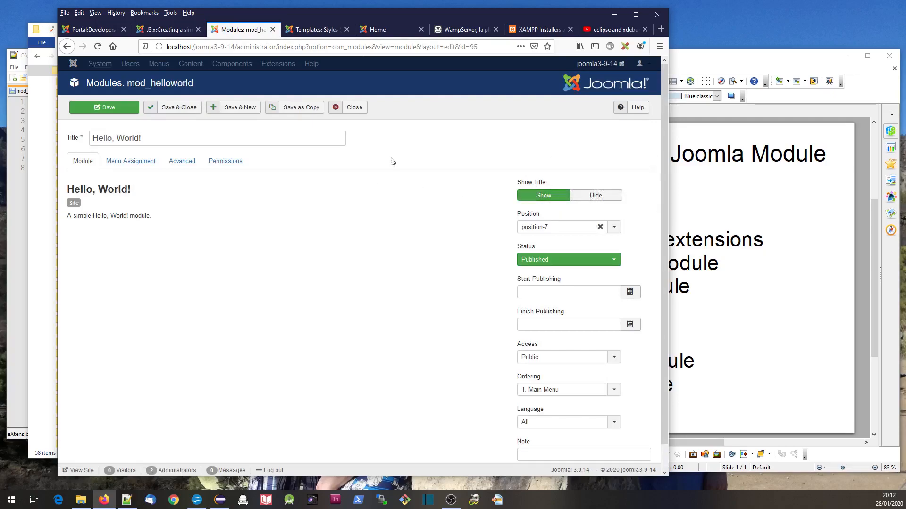
pyautogui.moveTo(380, 29)
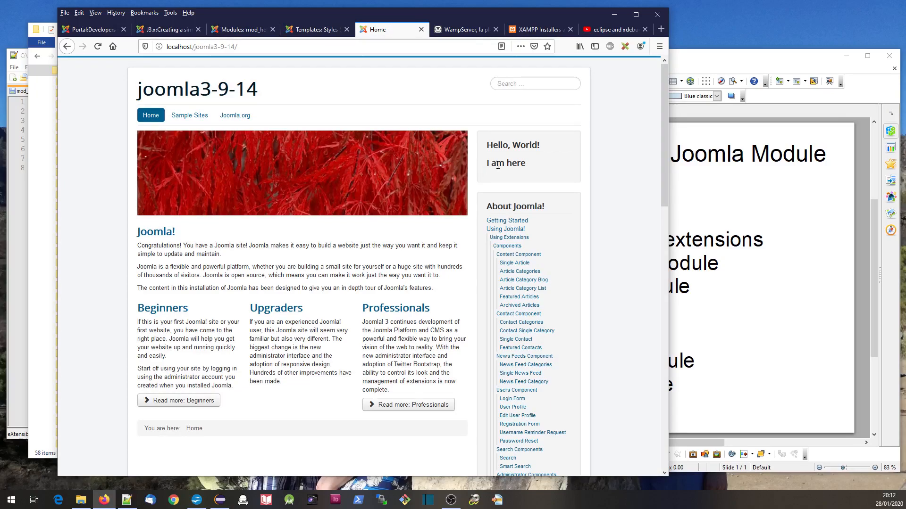
pyautogui.moveTo(242, 351)
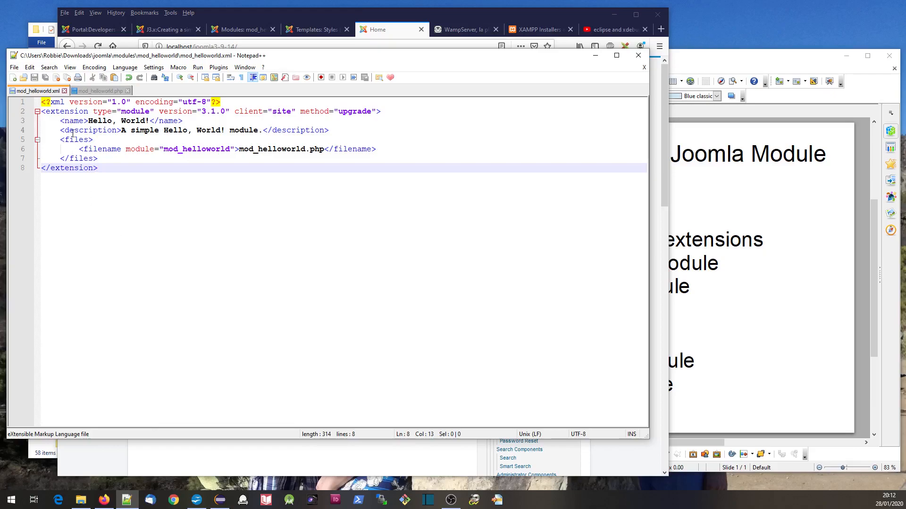
pyautogui.click(98, 90)
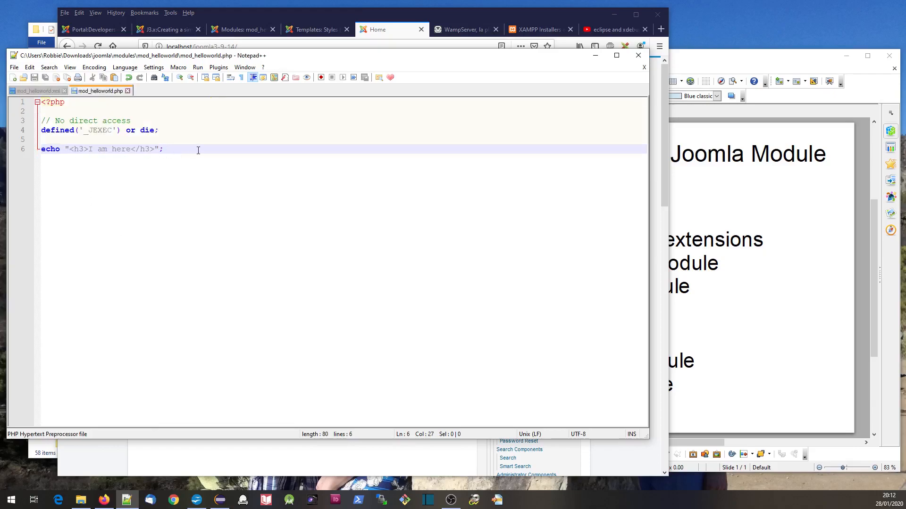